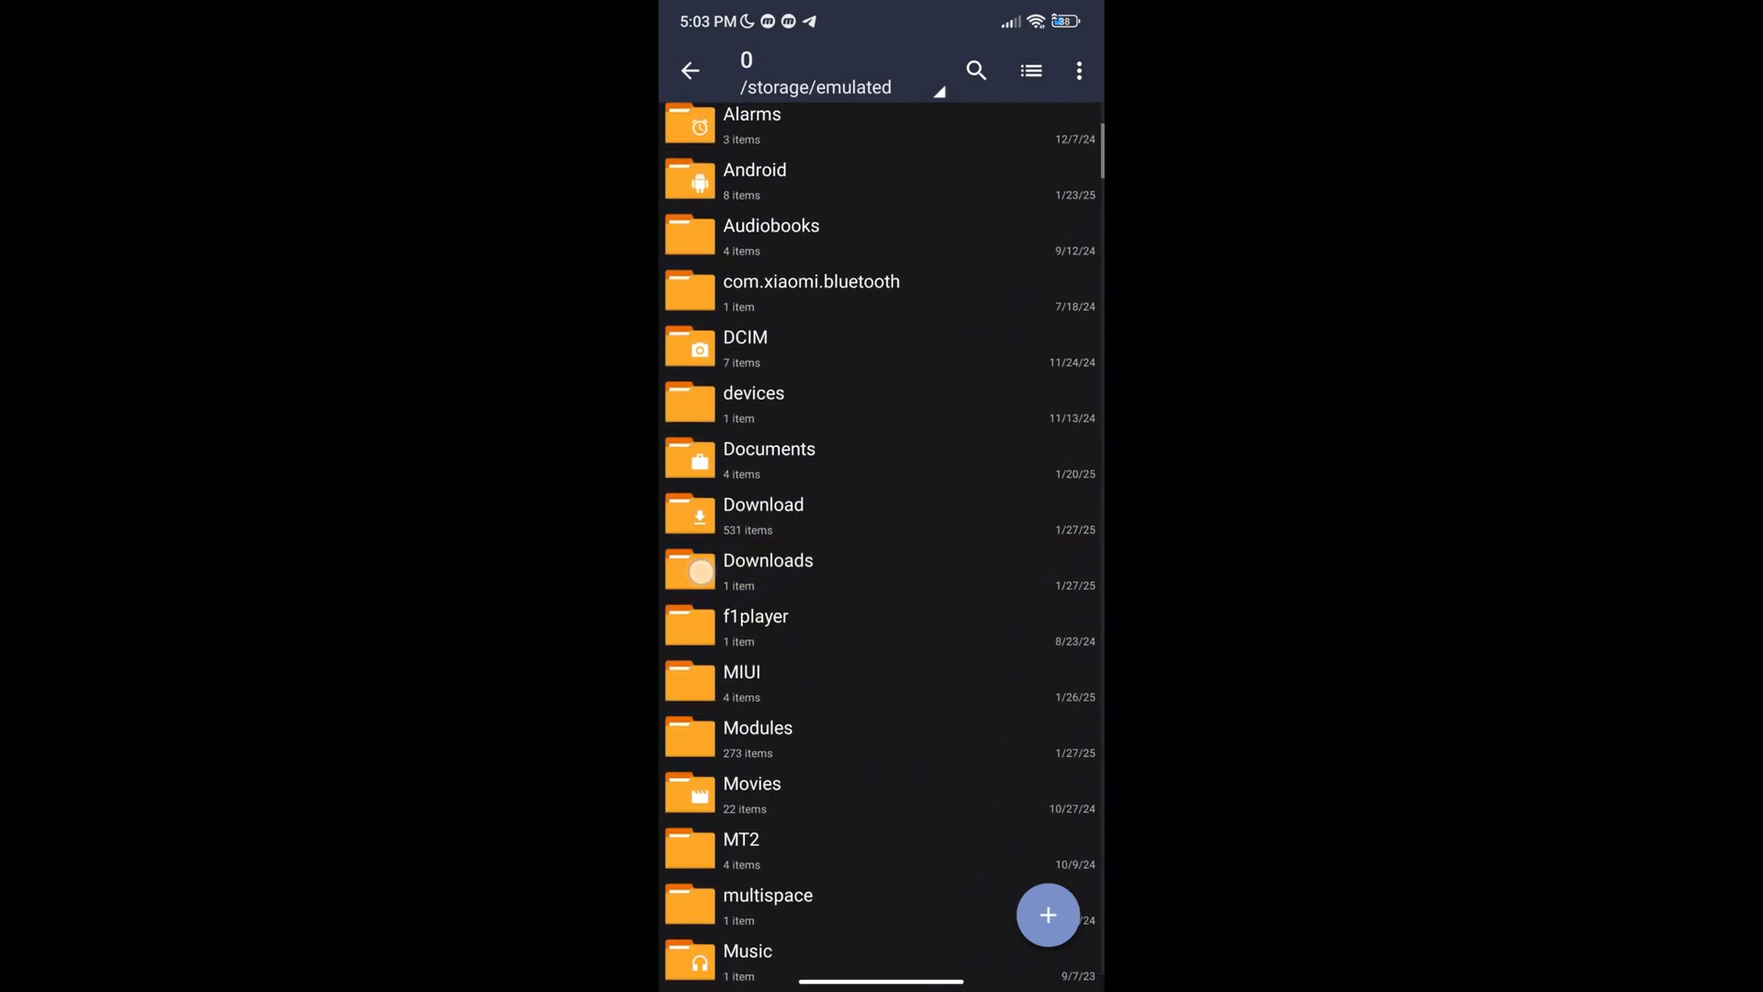
- Delete the Codes.txt.bak backup from the Downloads tweaks folder and view Codes.txt
click(768, 571)
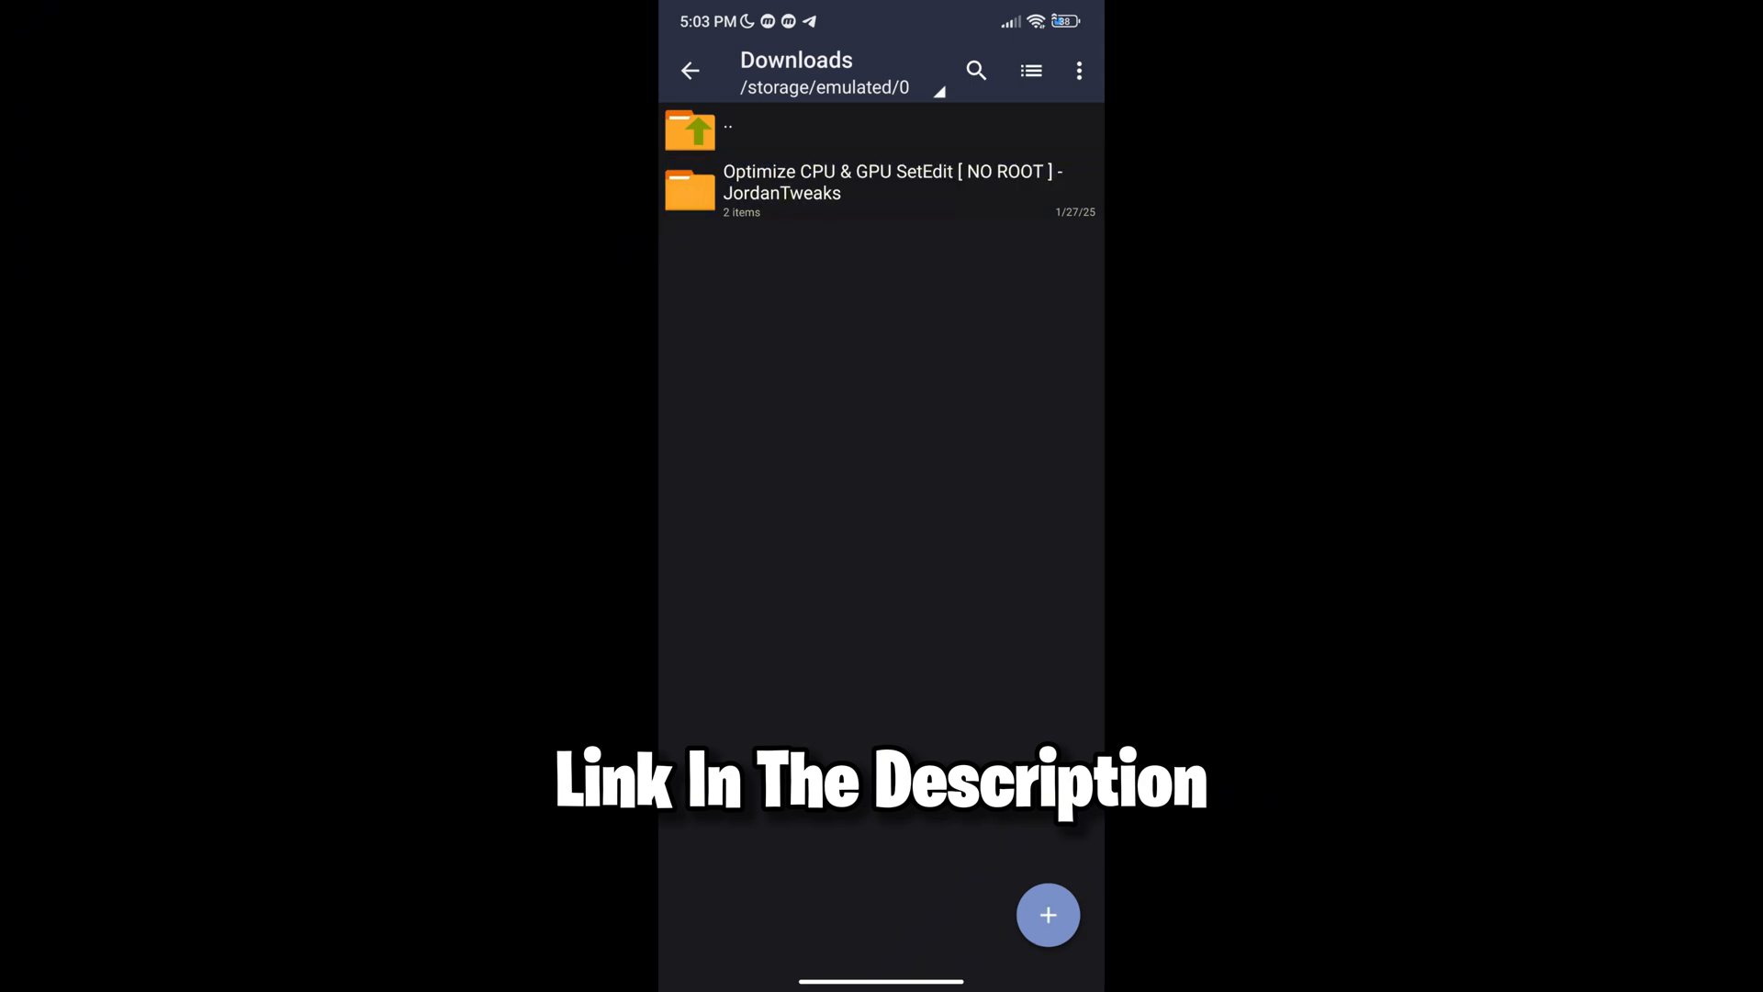
click(889, 180)
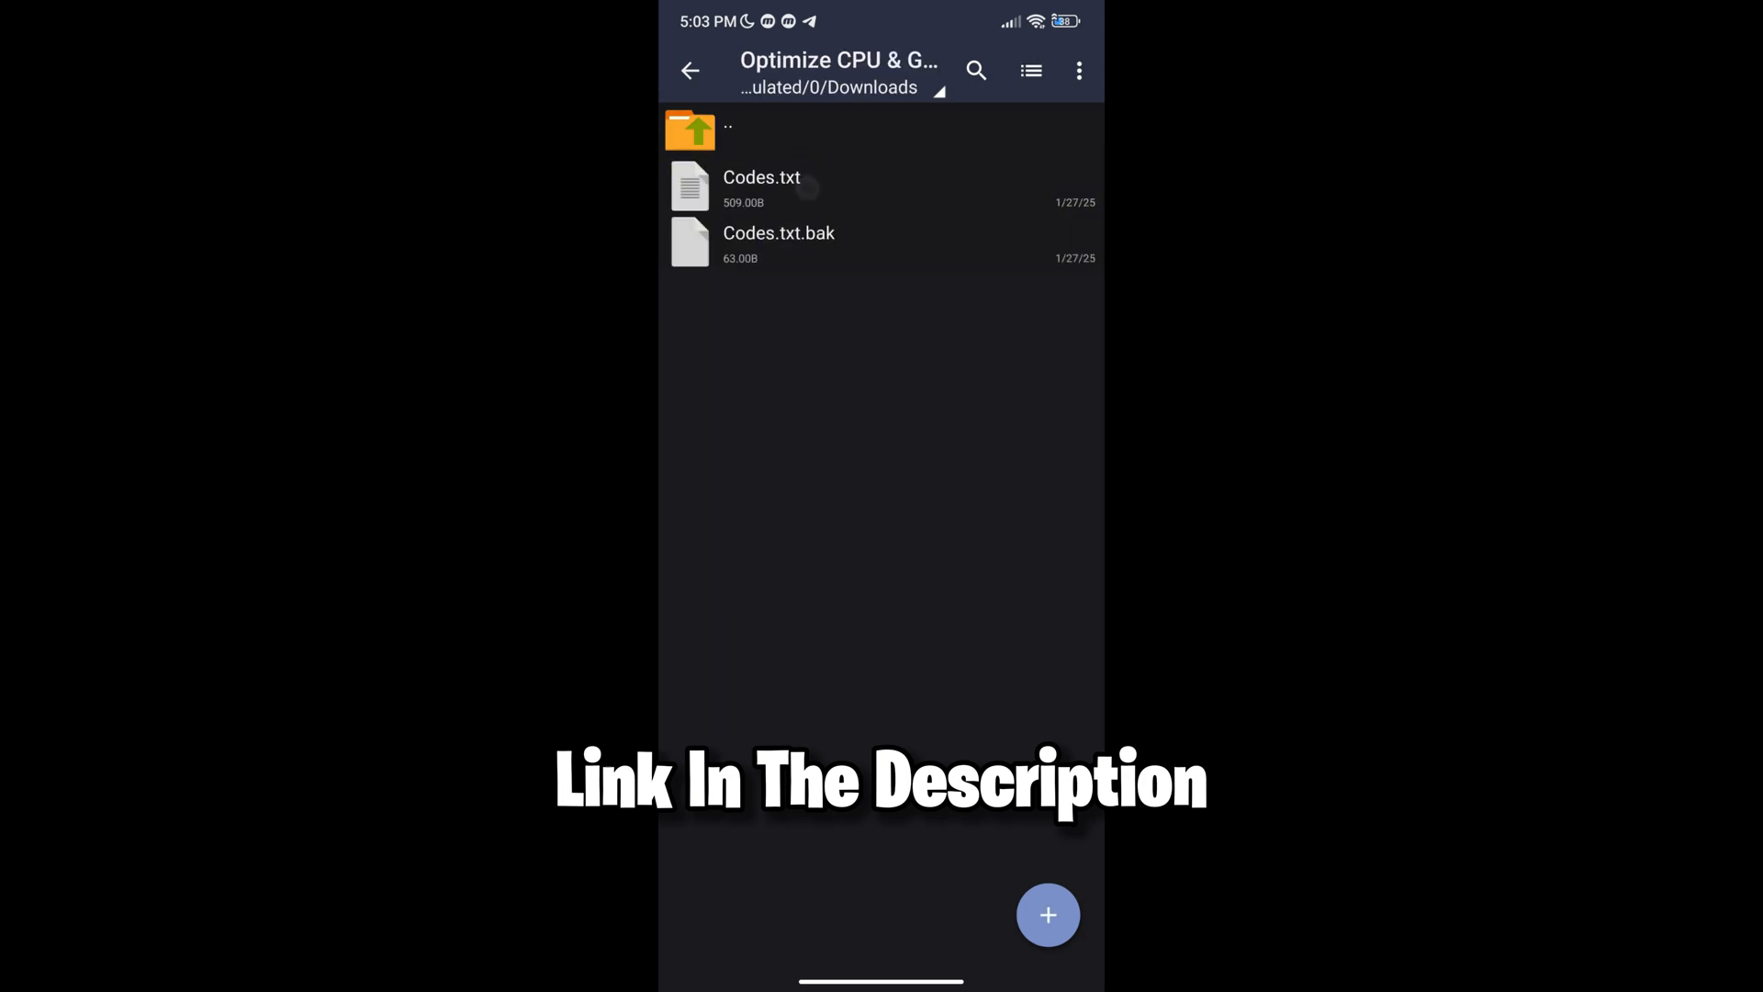
click(749, 248)
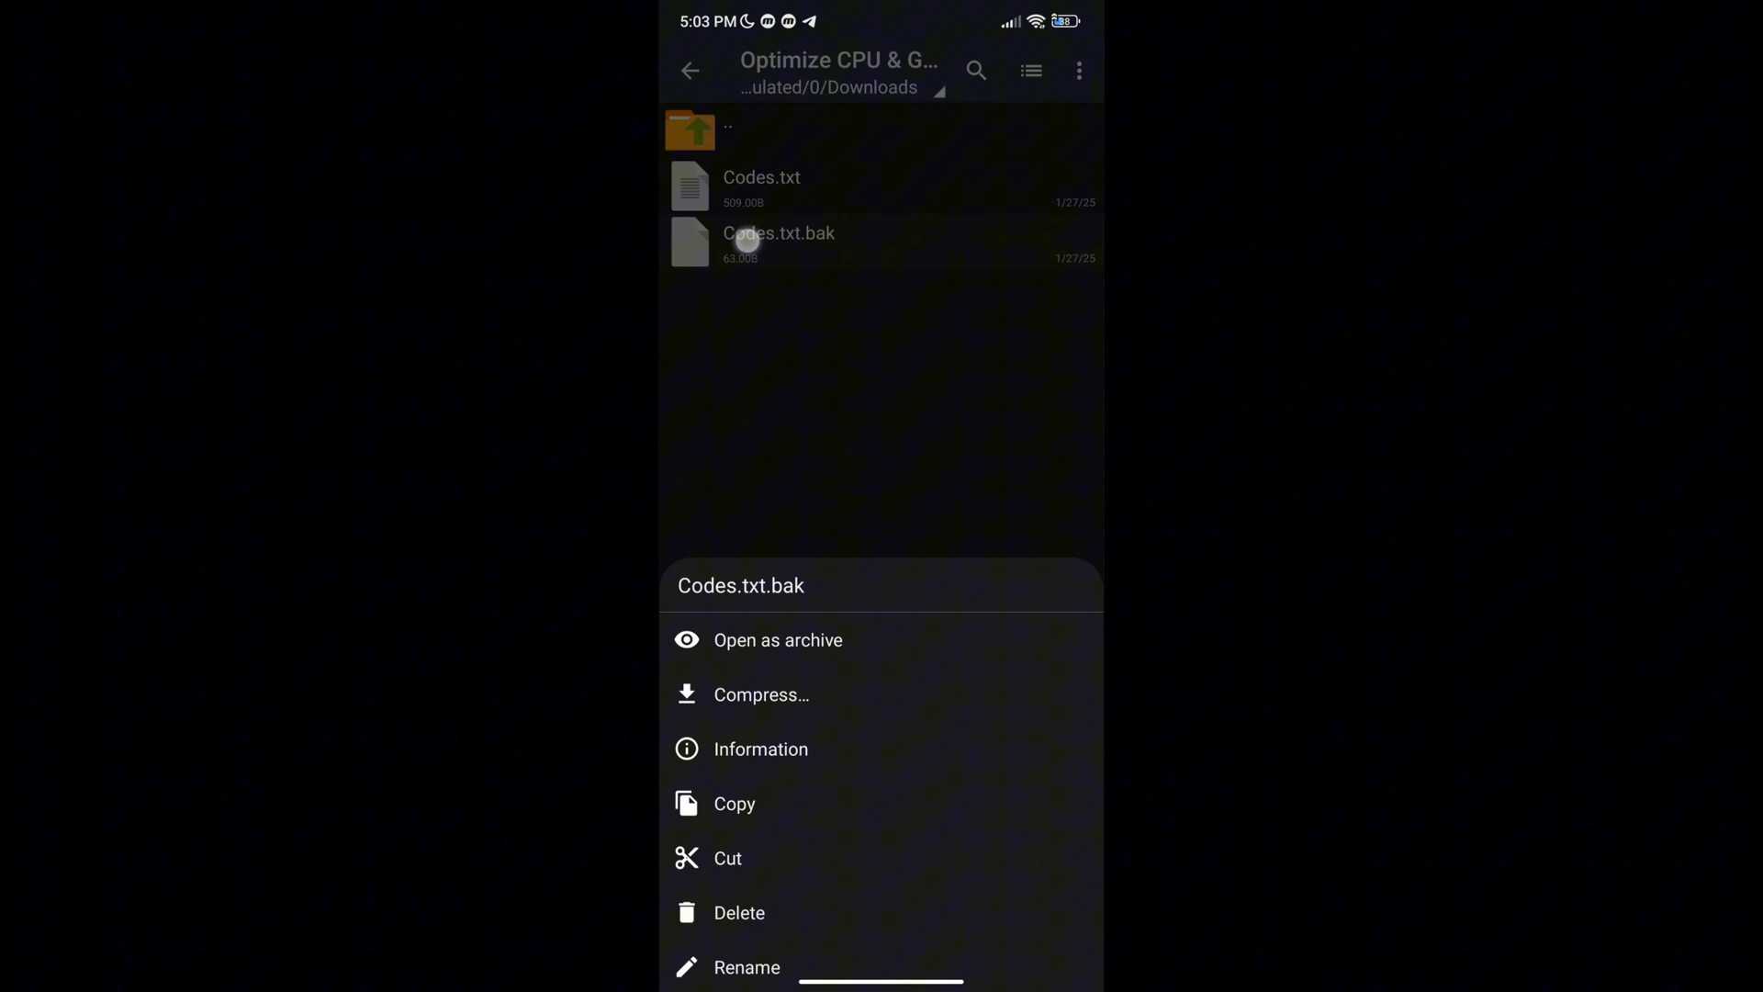
click(742, 913)
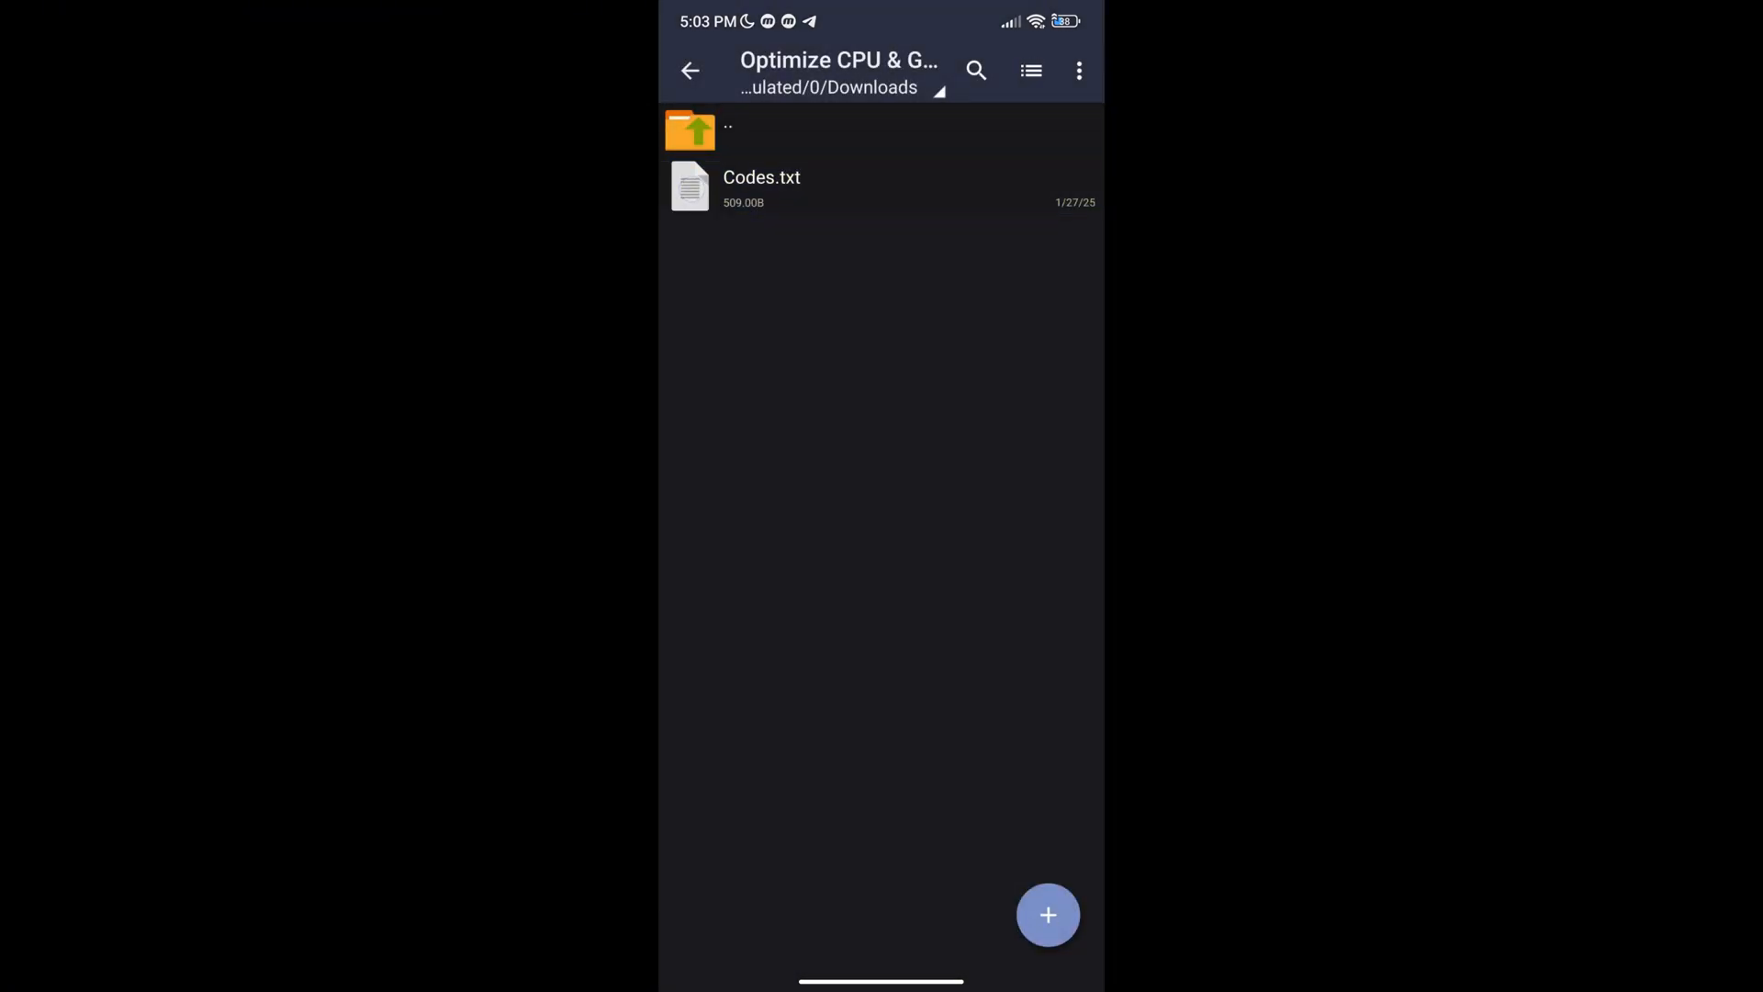
click(798, 187)
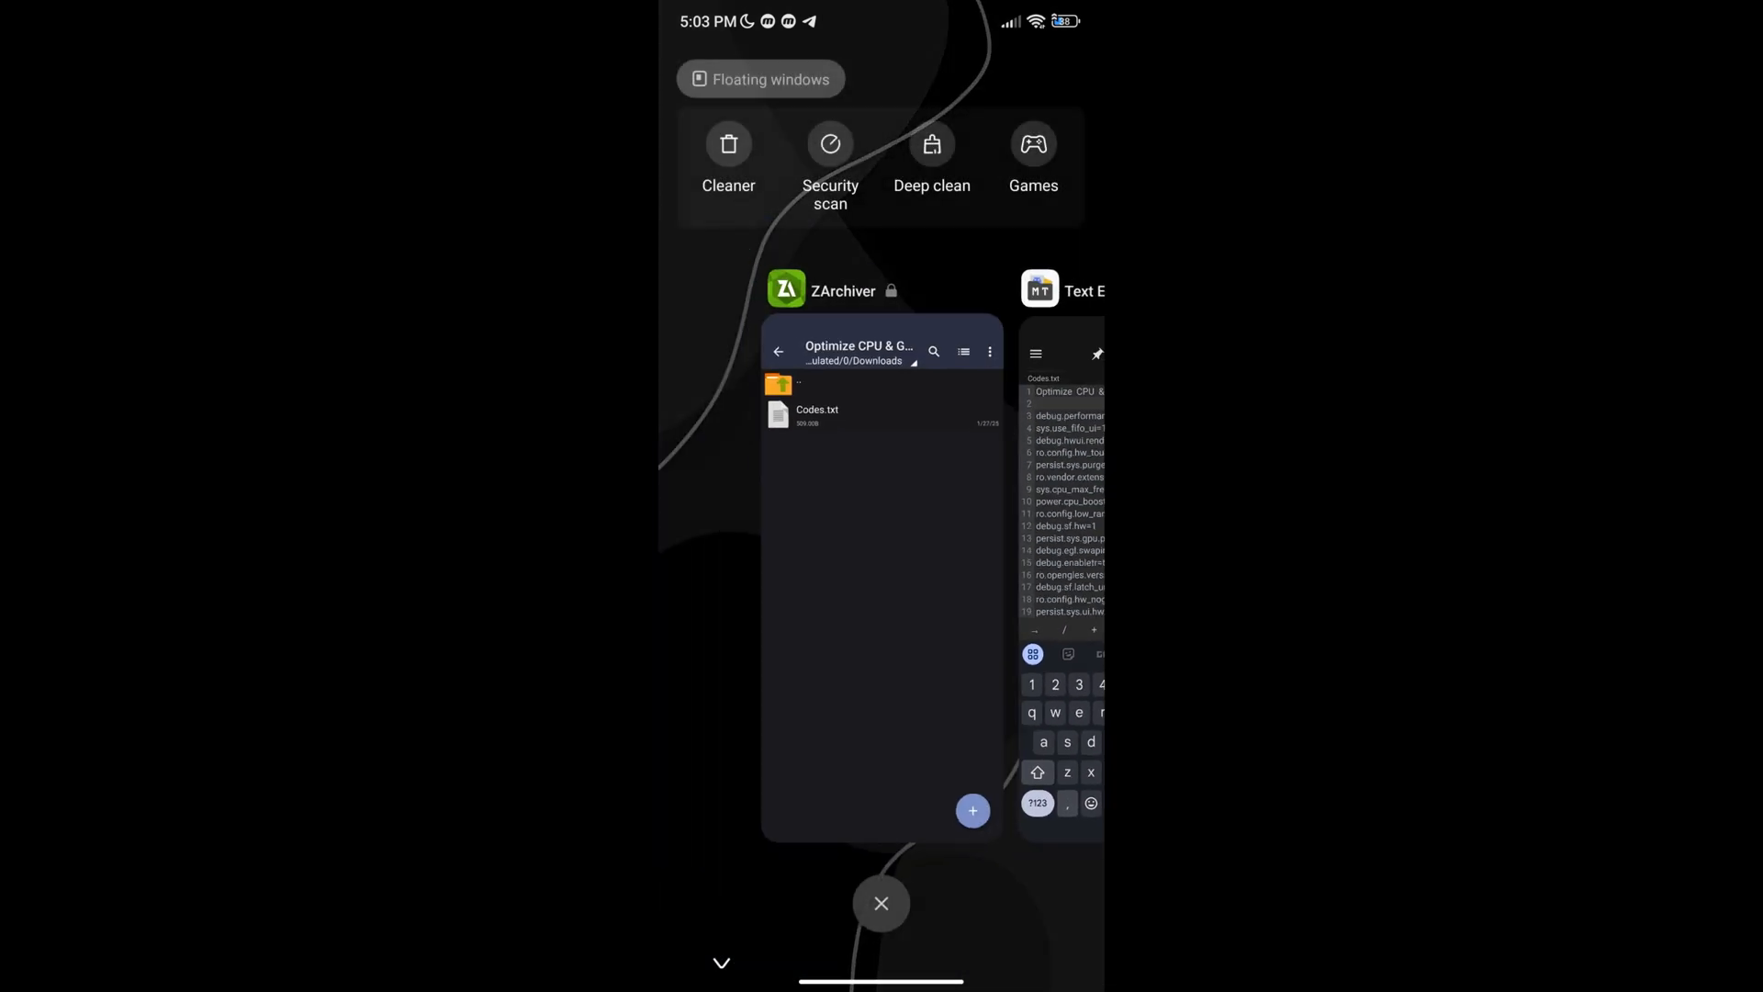
- Launch SetEdit from home, switch to the System Table and begin a new setting
click(882, 902)
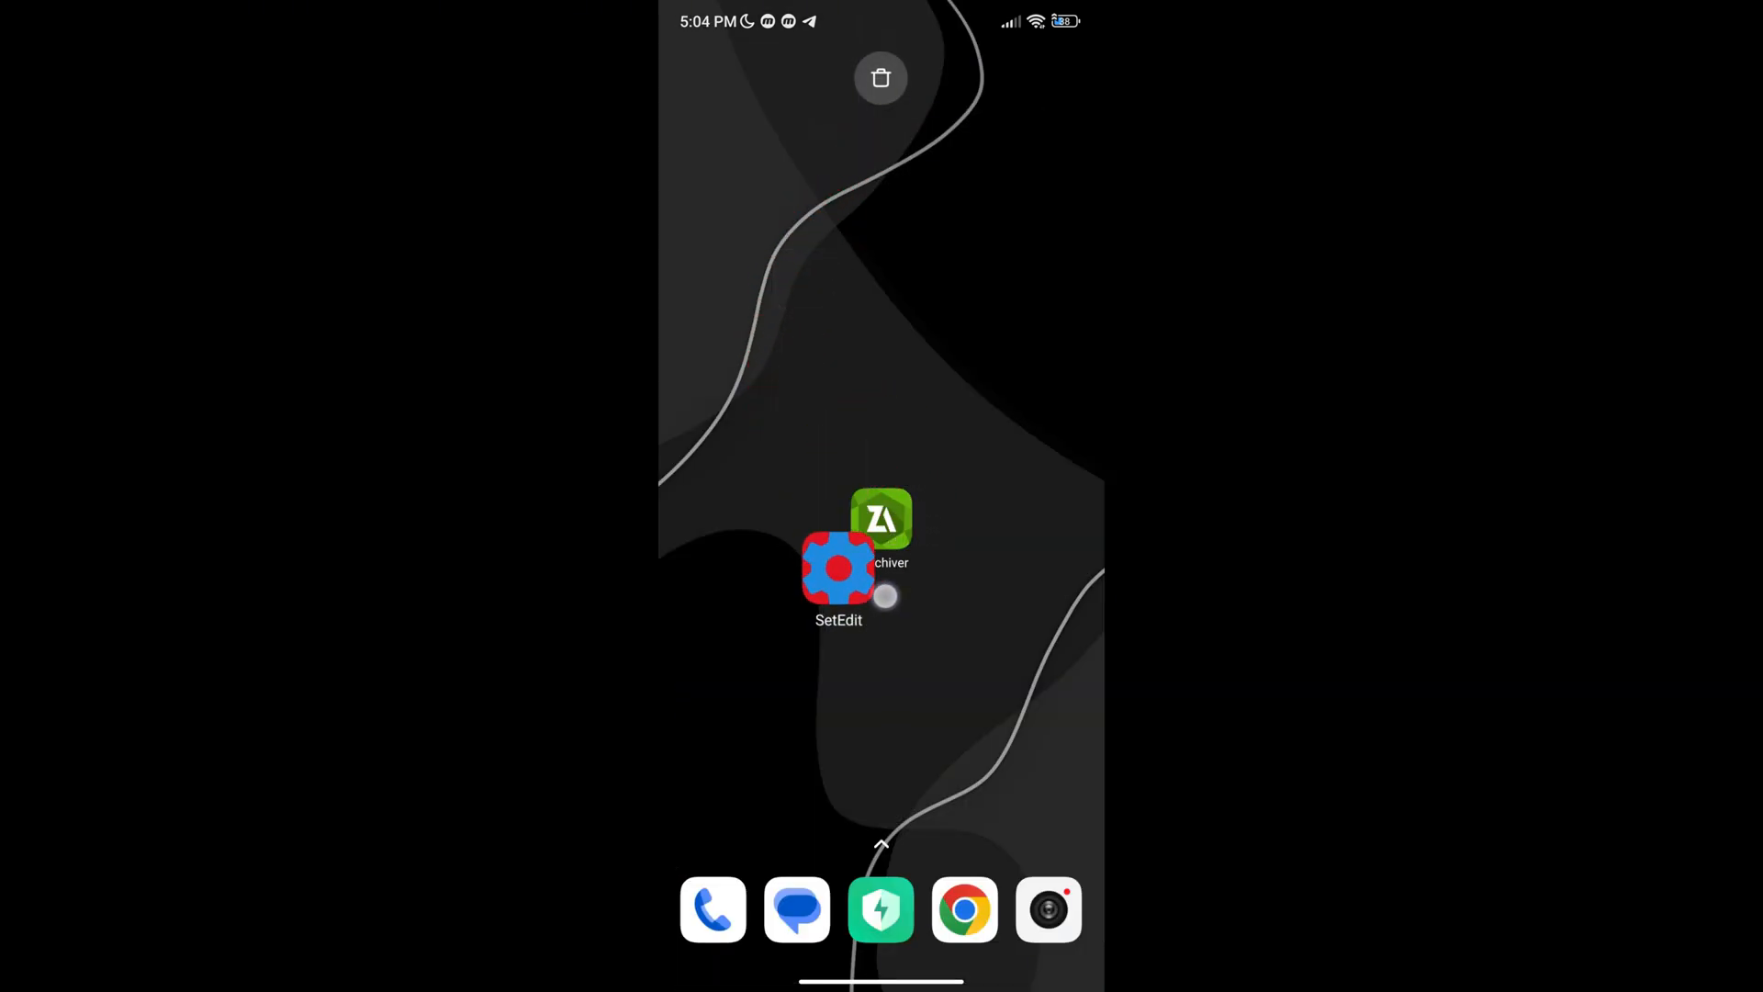
drag(840, 567, 979, 559)
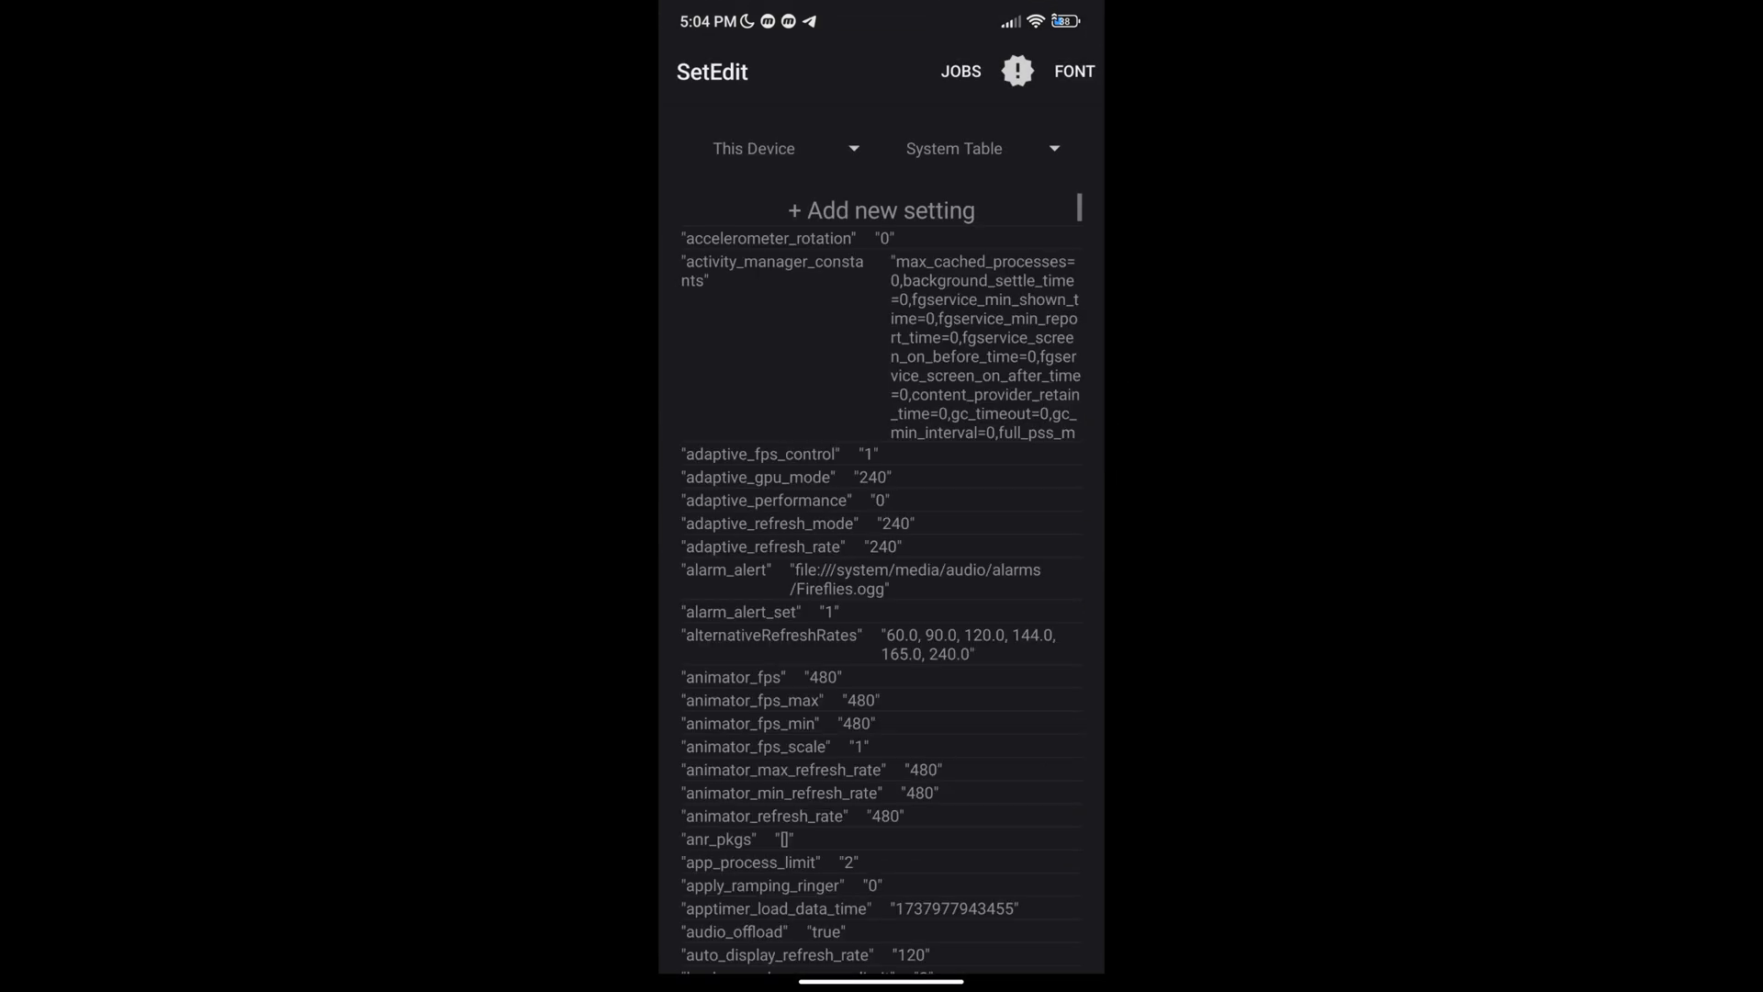
click(956, 147)
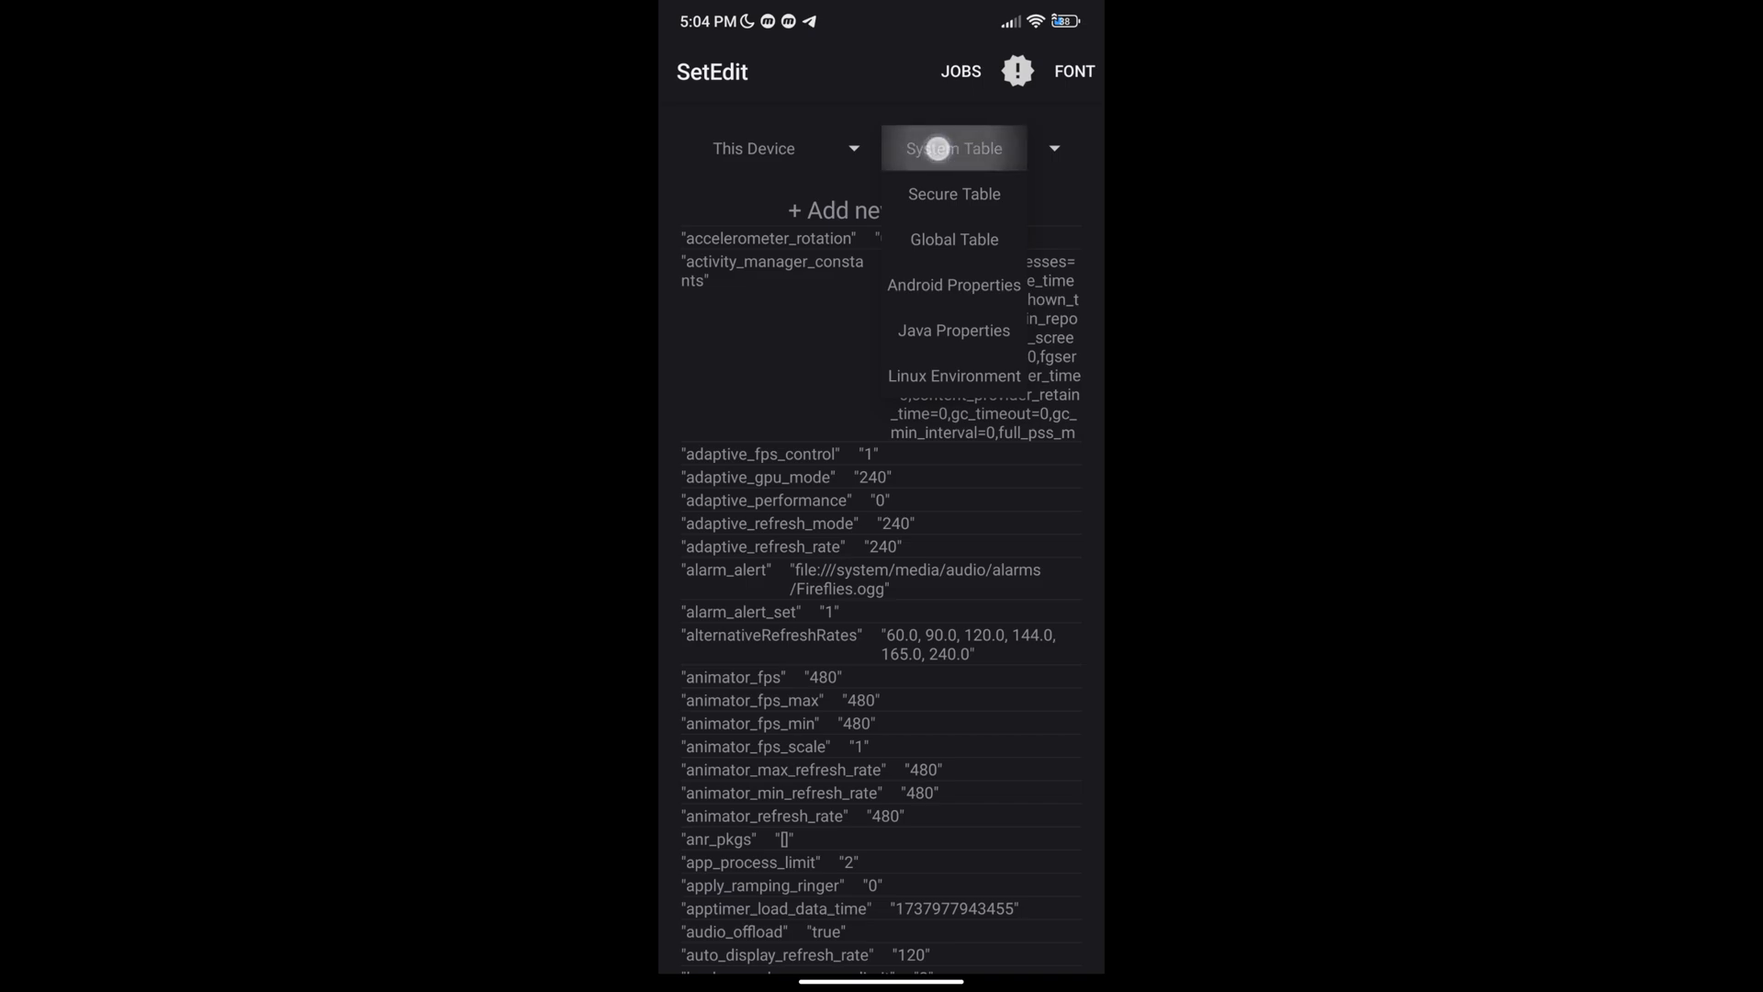
click(955, 147)
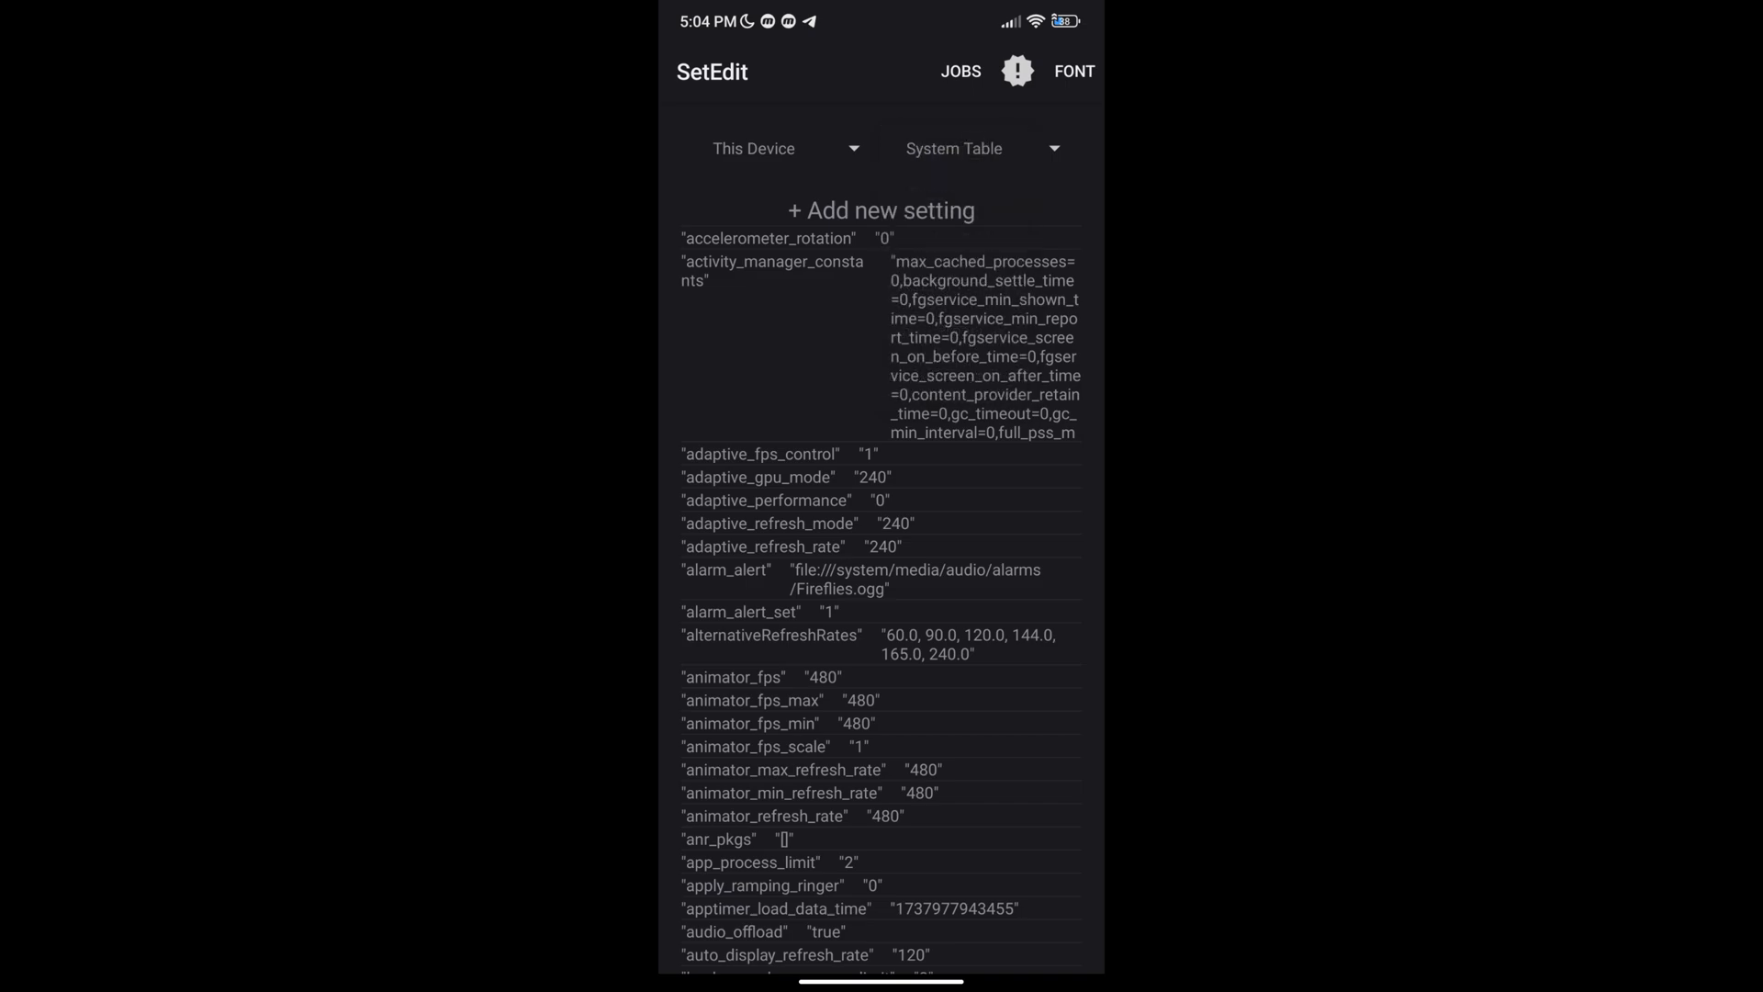
click(881, 209)
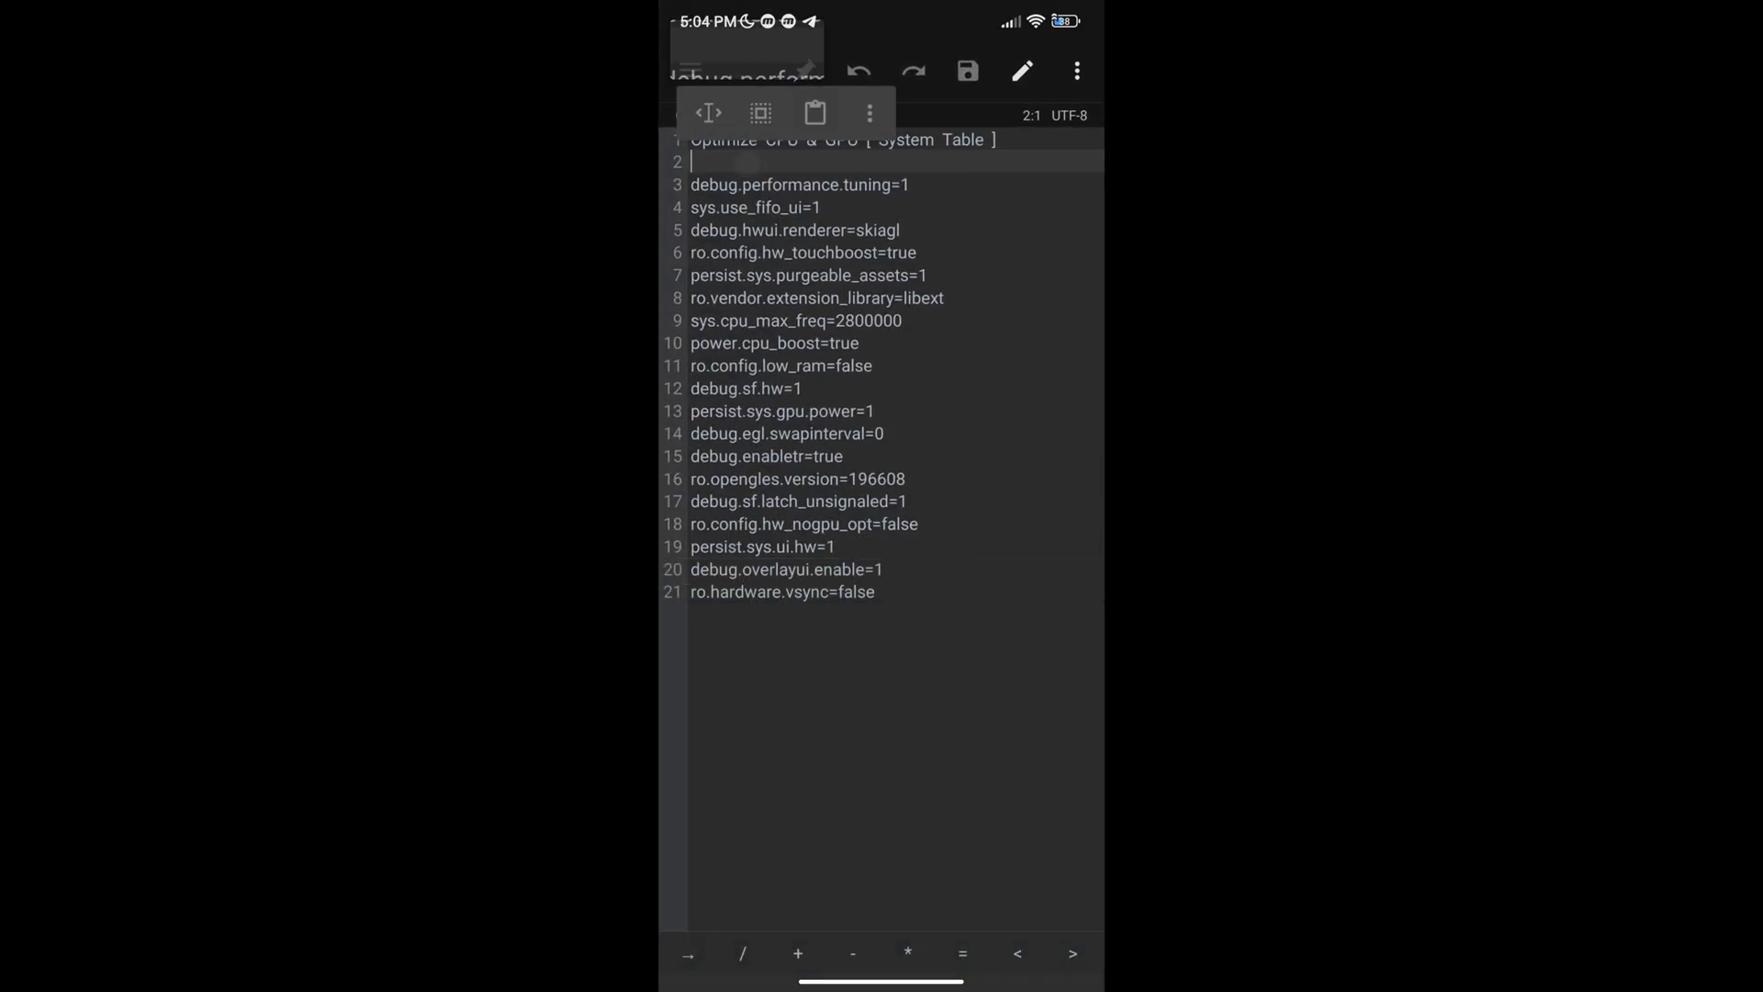
- Carry debug.performance.tuning, sys.use_fifo_ui and debug.hwui.renderer from Codes.txt into SetEdit as new settings
double_click(790, 183)
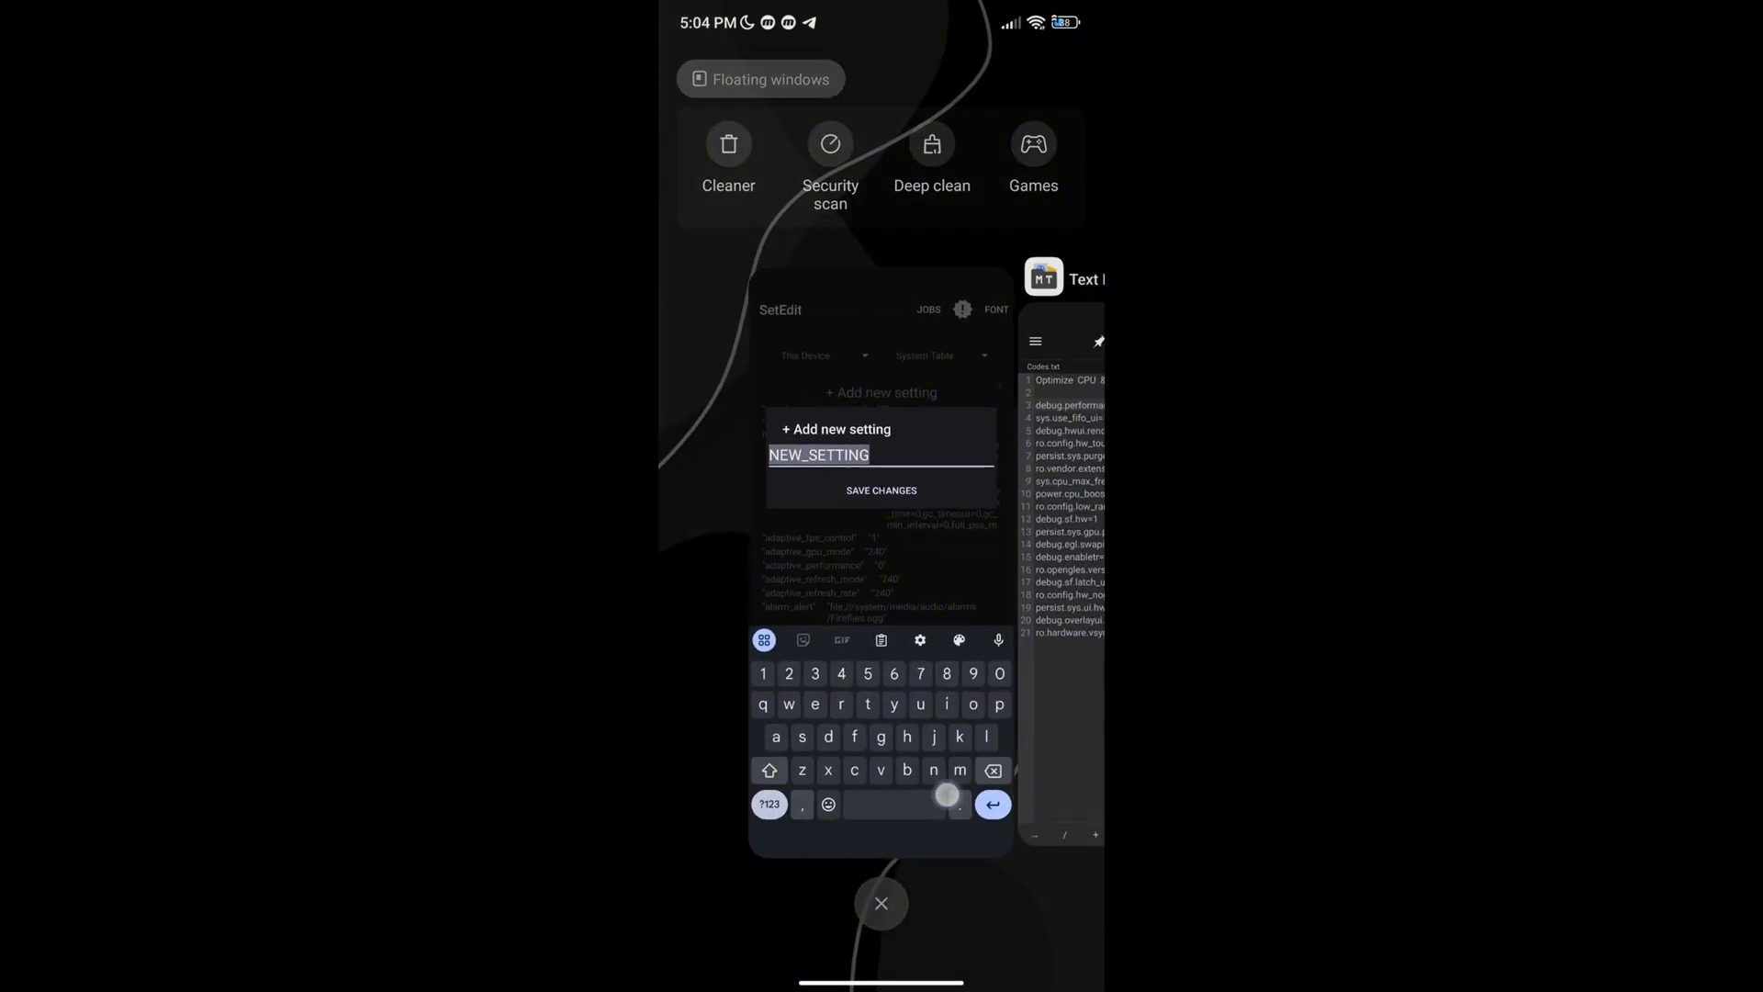
text(debug.performance.tuning=1)
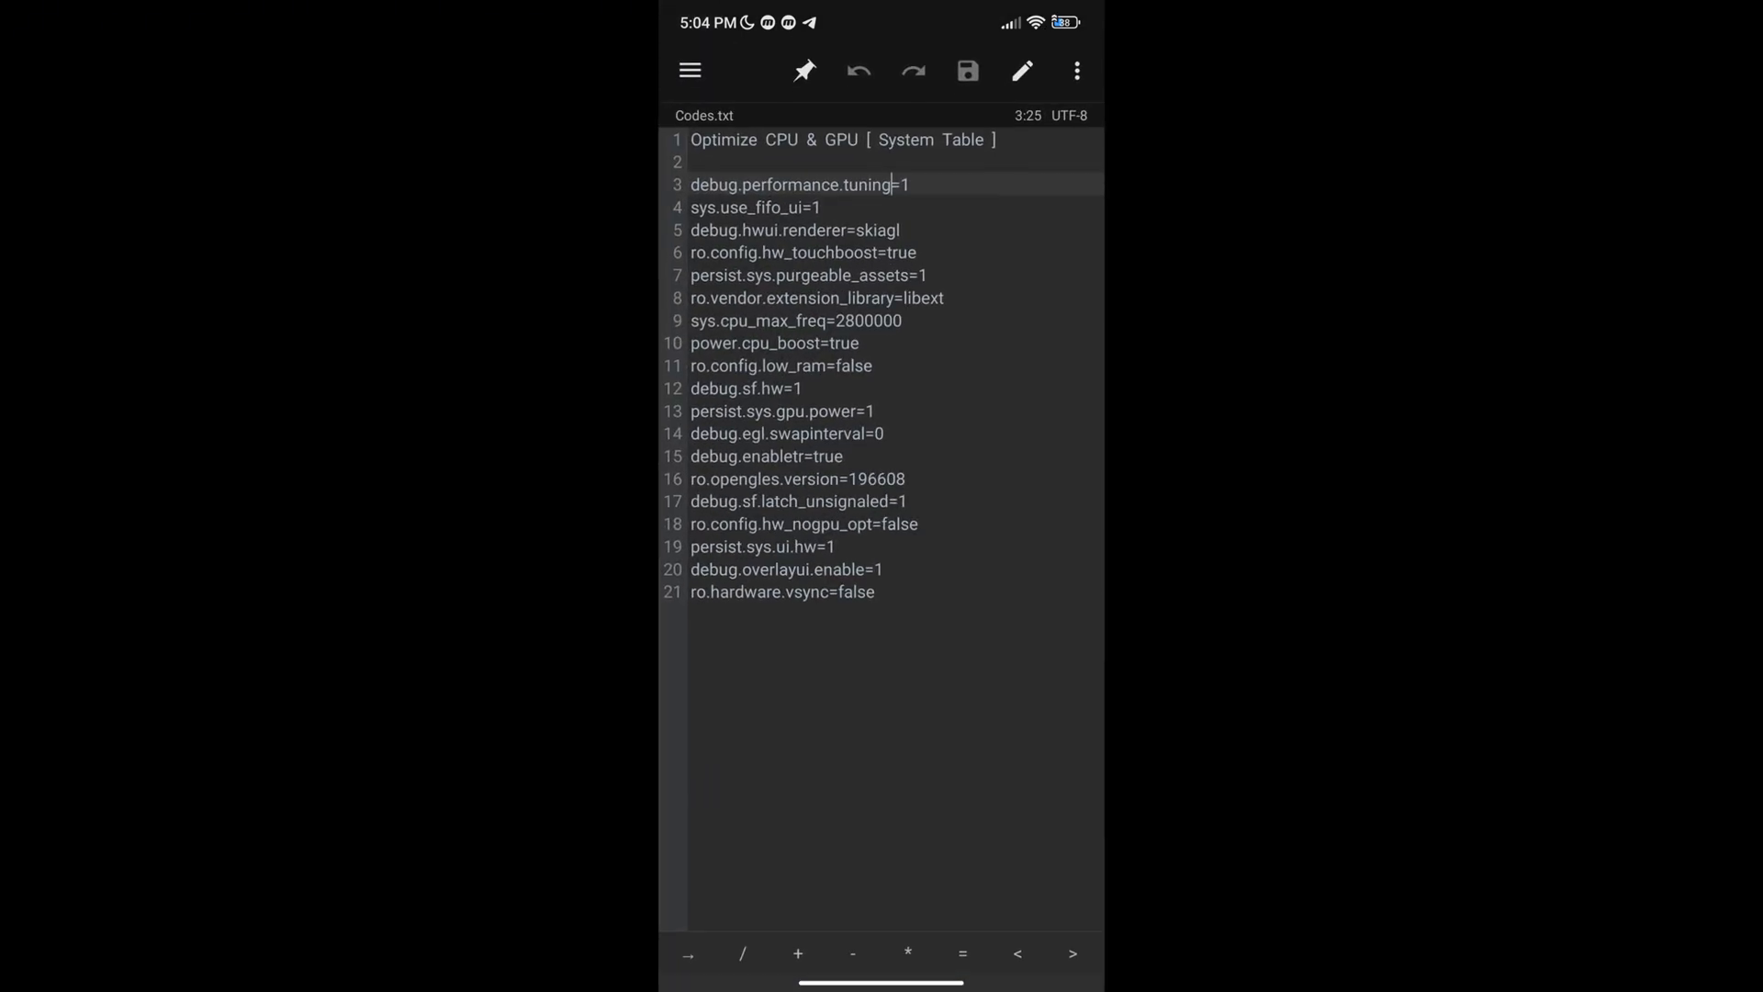
click(801, 206)
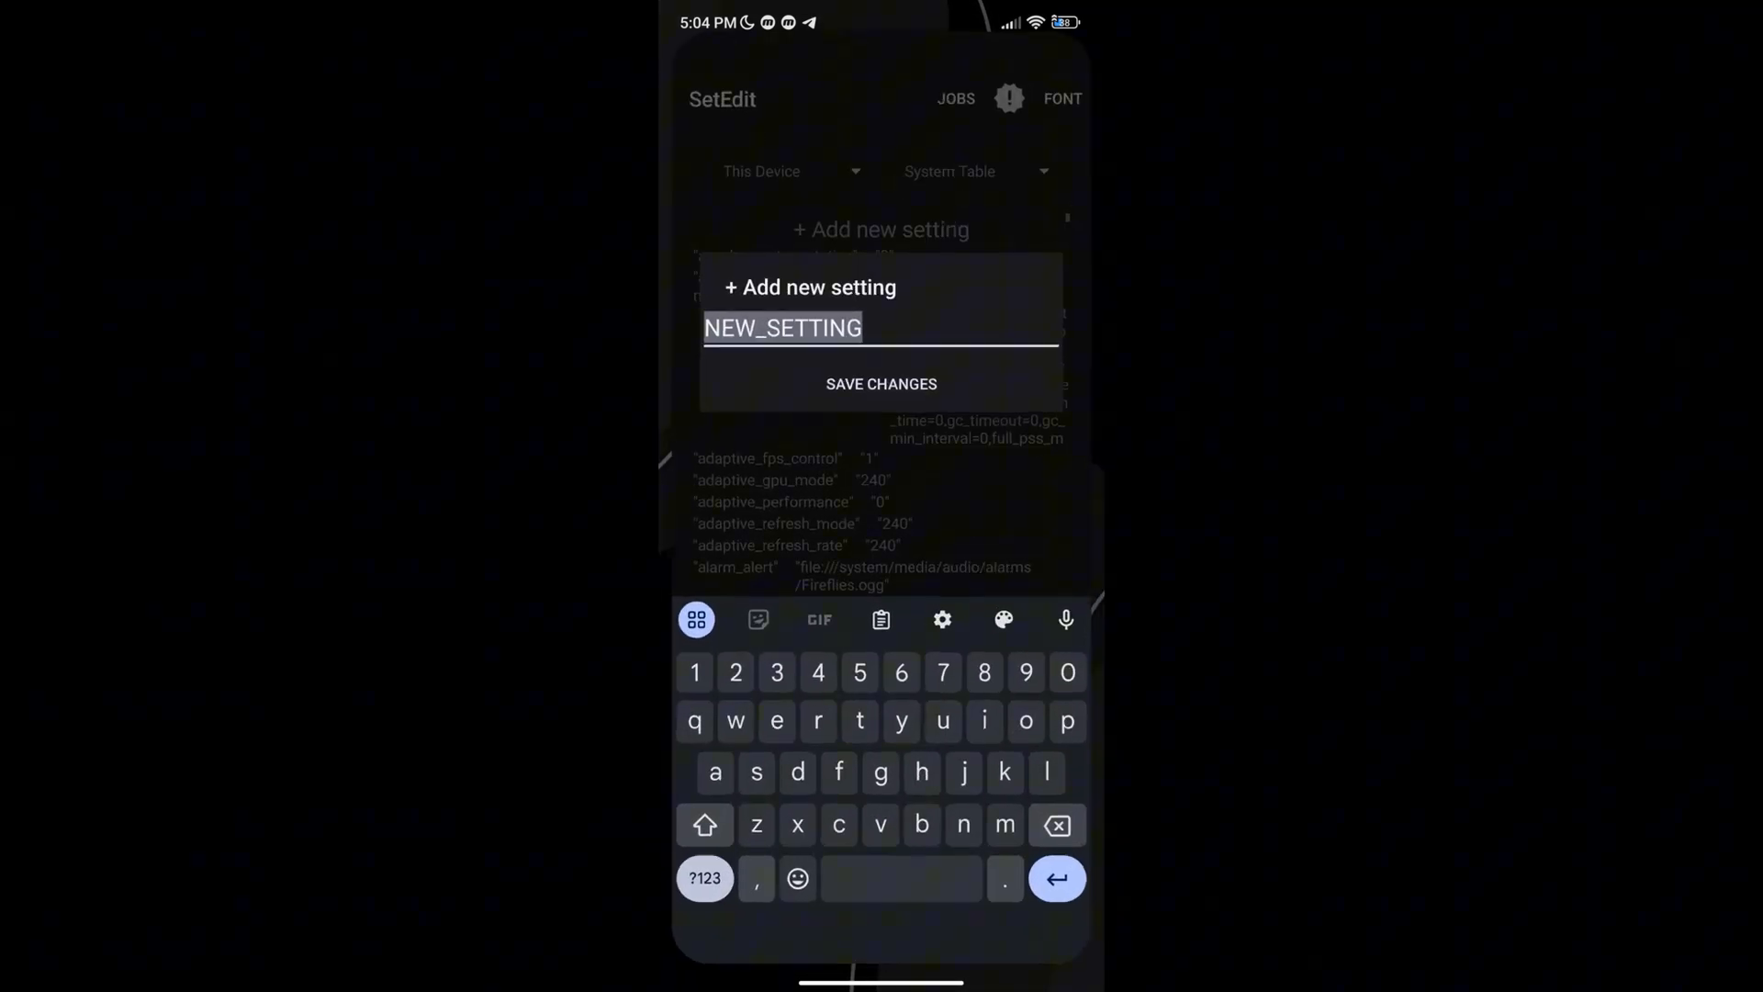
text(sys.use_fifo_ui)
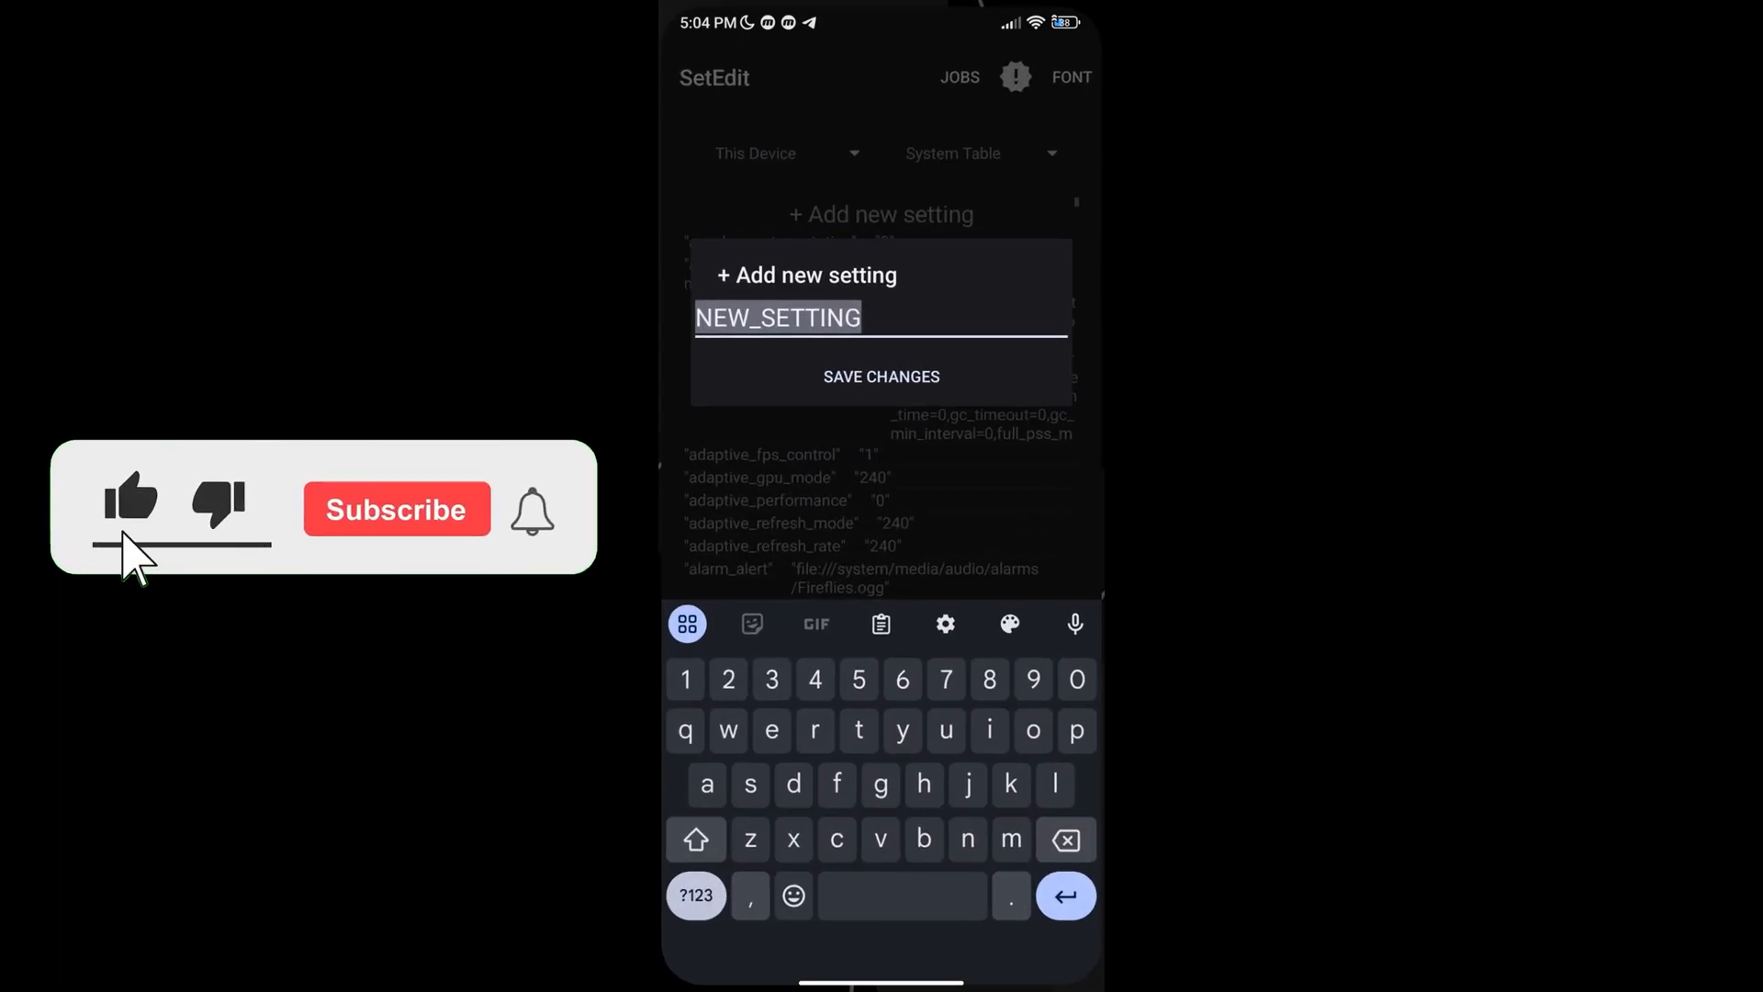
text(debug.hwui.renderer)
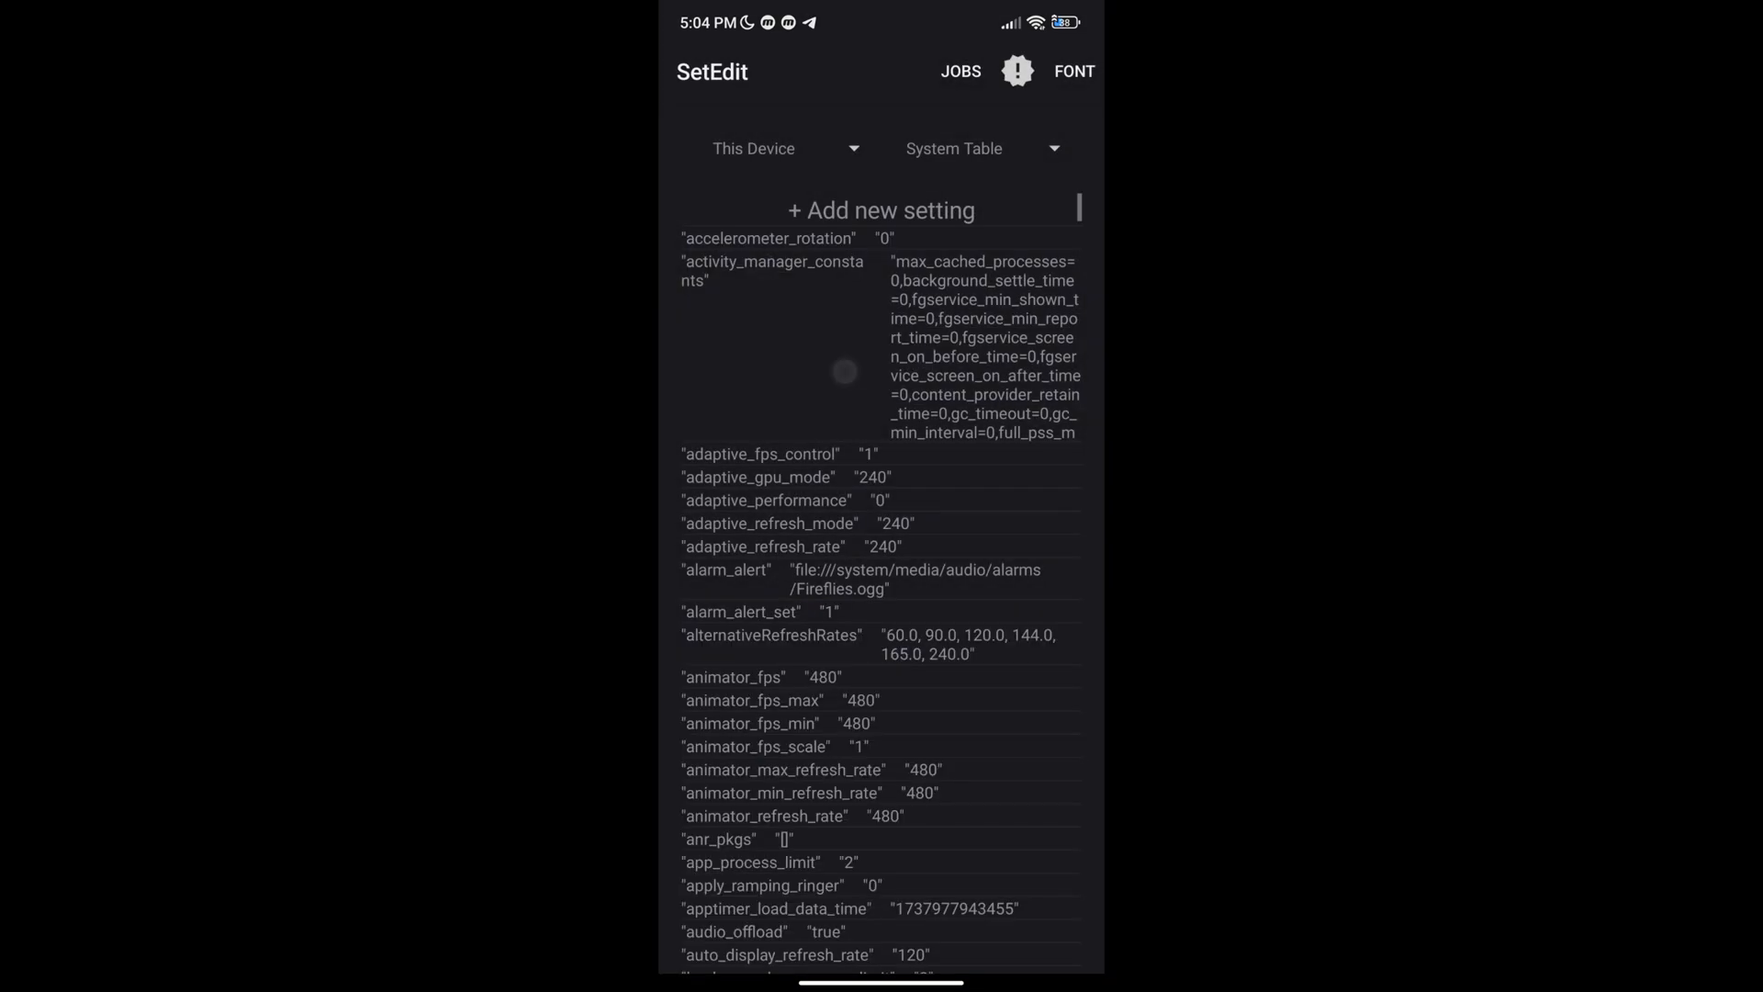
click(882, 210)
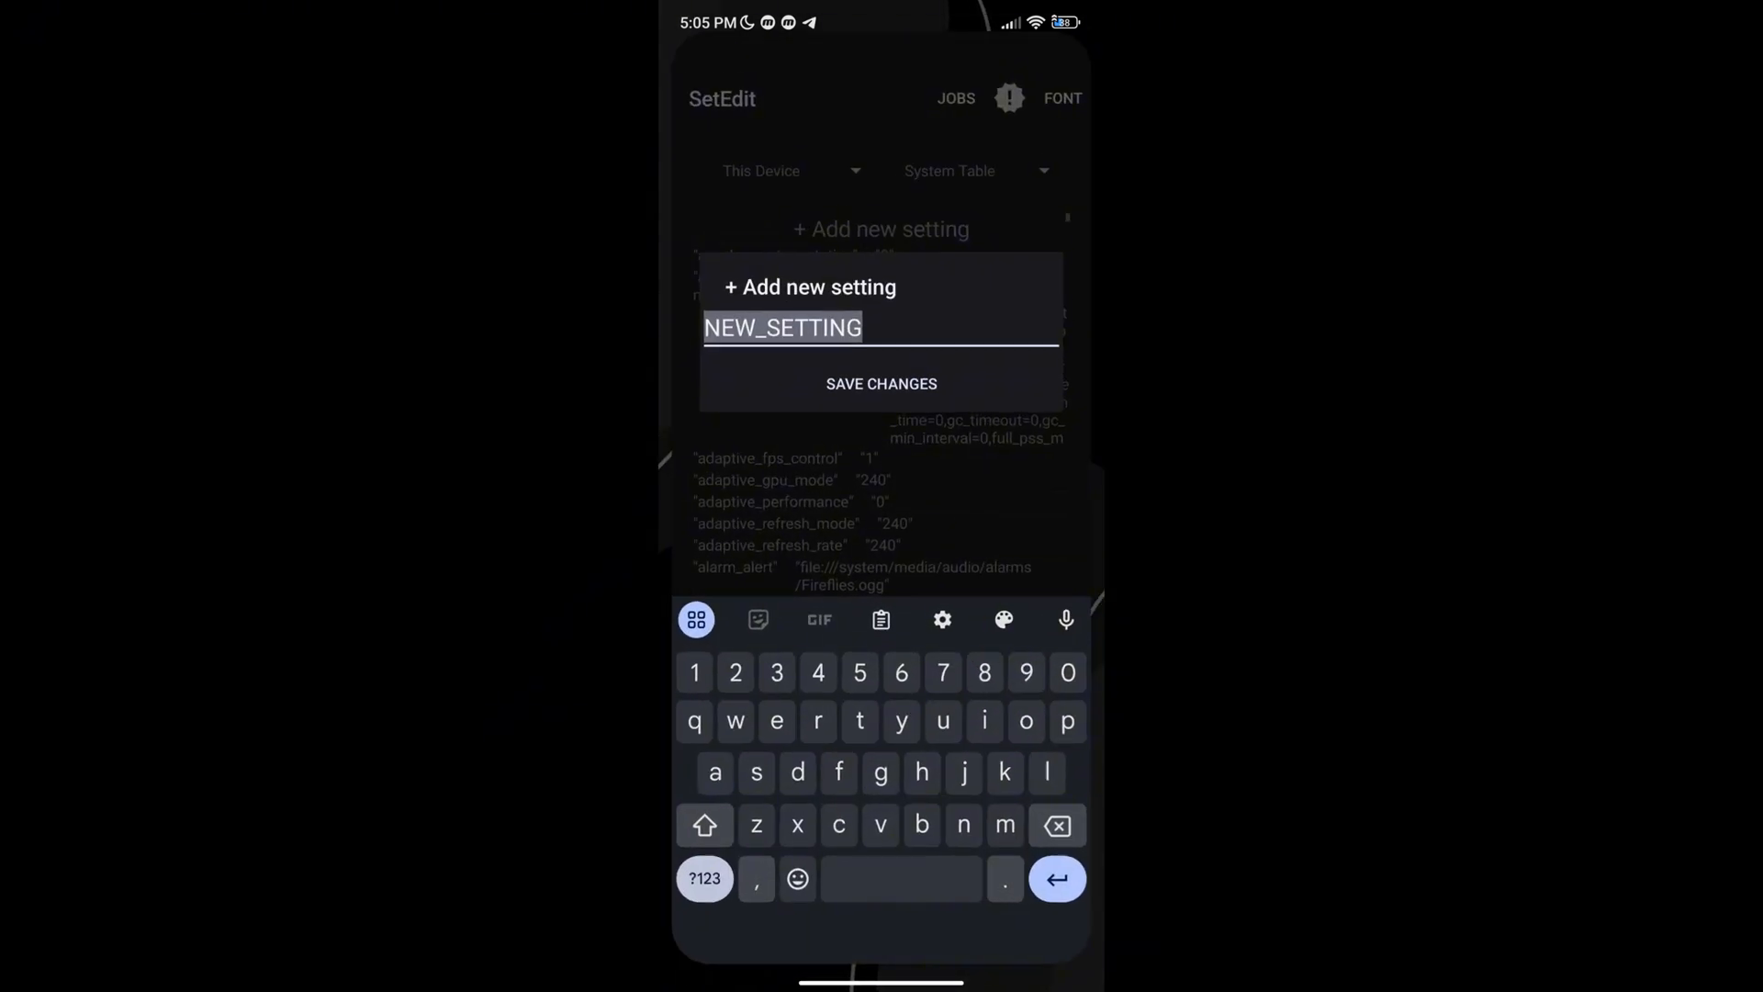
- Add persist.sys.purgeable_assets and ro.vendor.extension_library as new System Table settings
text(persist.sys.purgeable_assets)
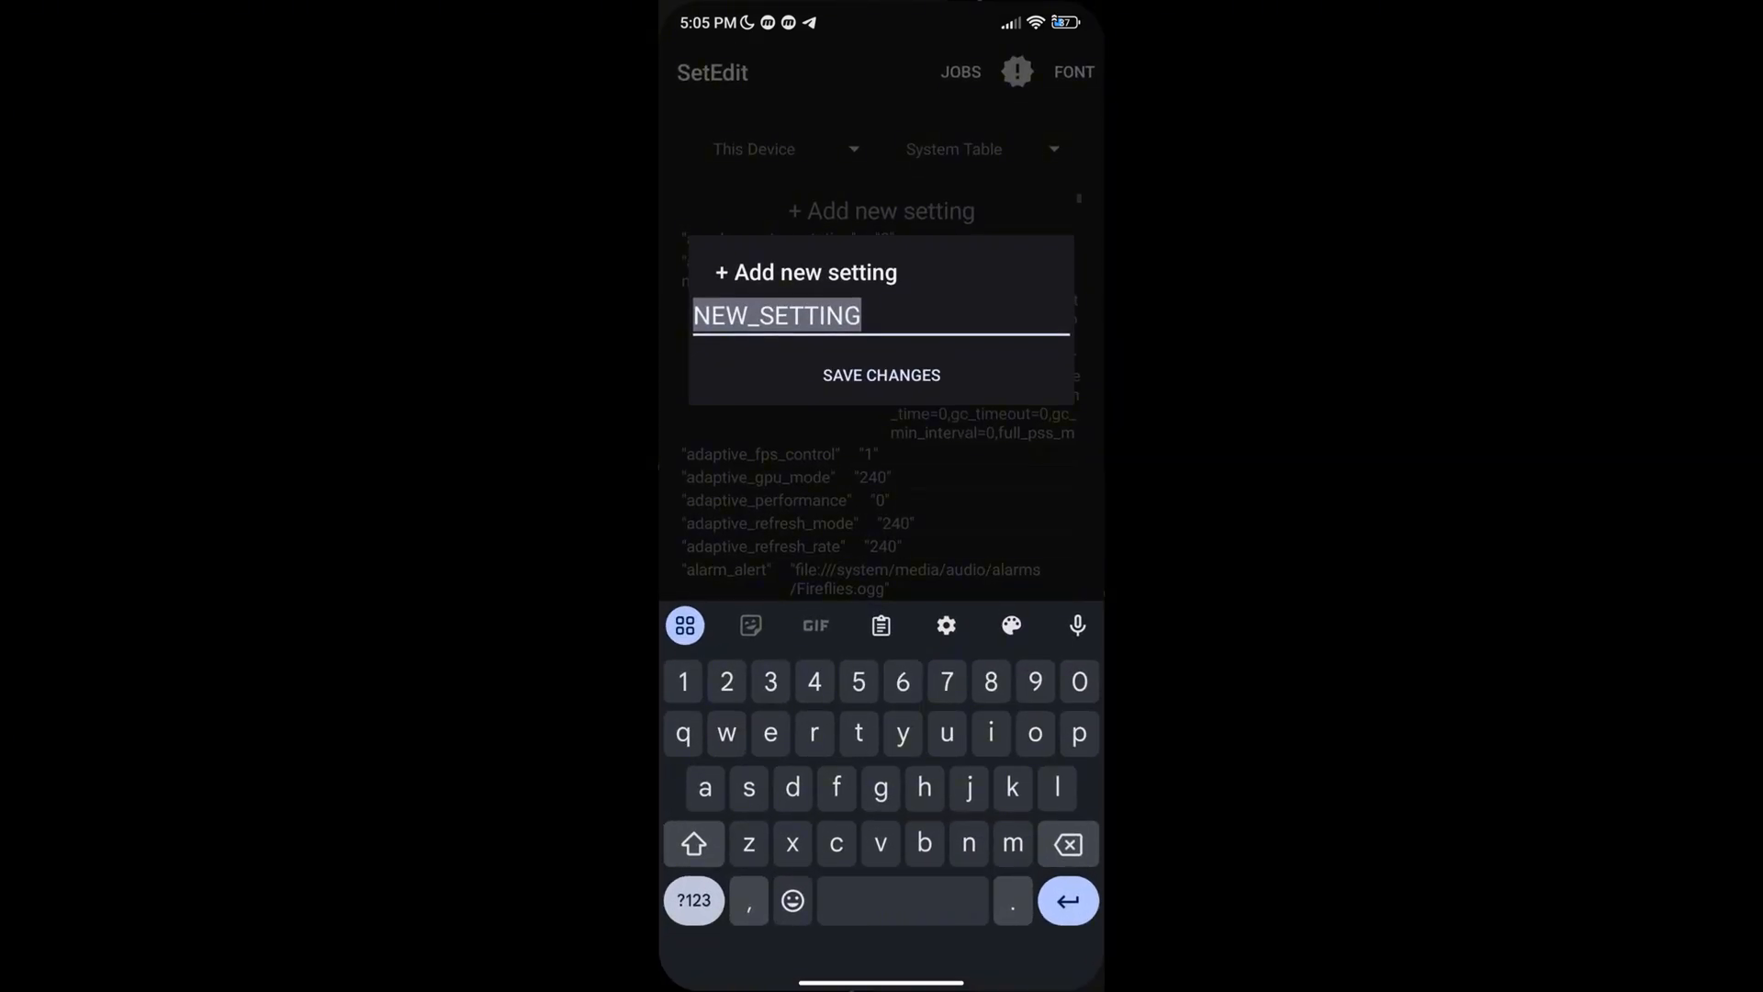
text(ro.vendor.extension_library)
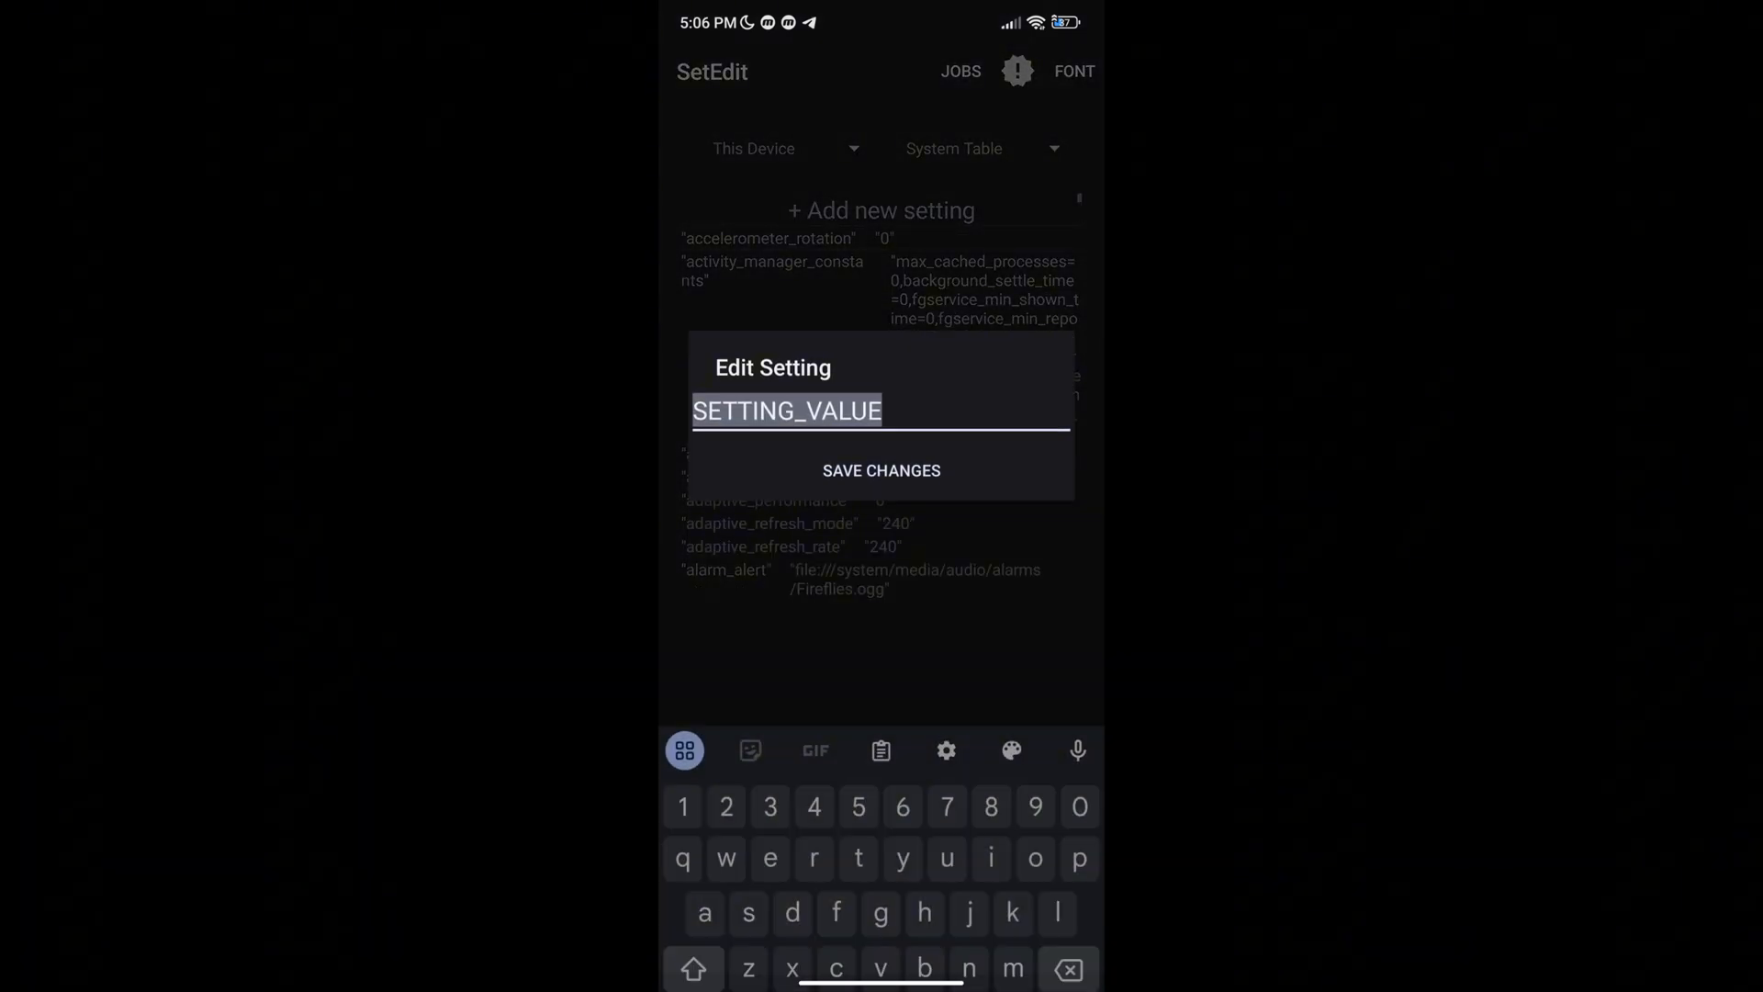
- Save the value false, then add settings debug.sf.hw and persist.sys.gpu.power
text(false)
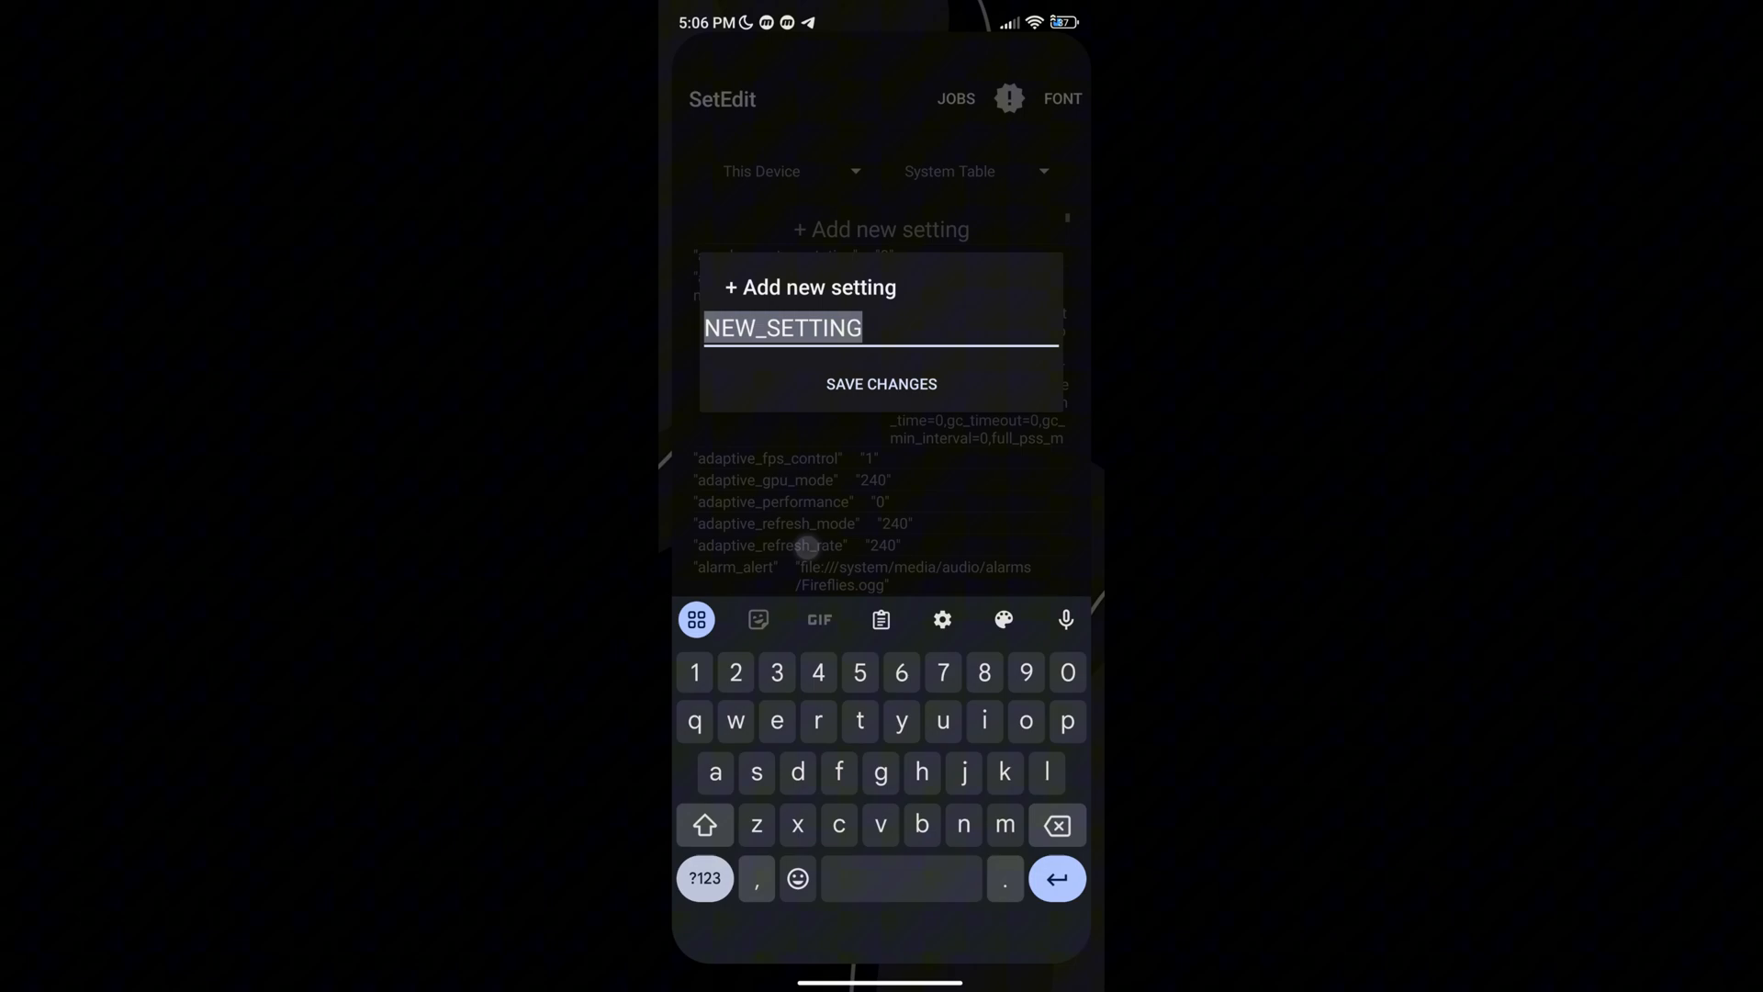
text(debug.sf.hw)
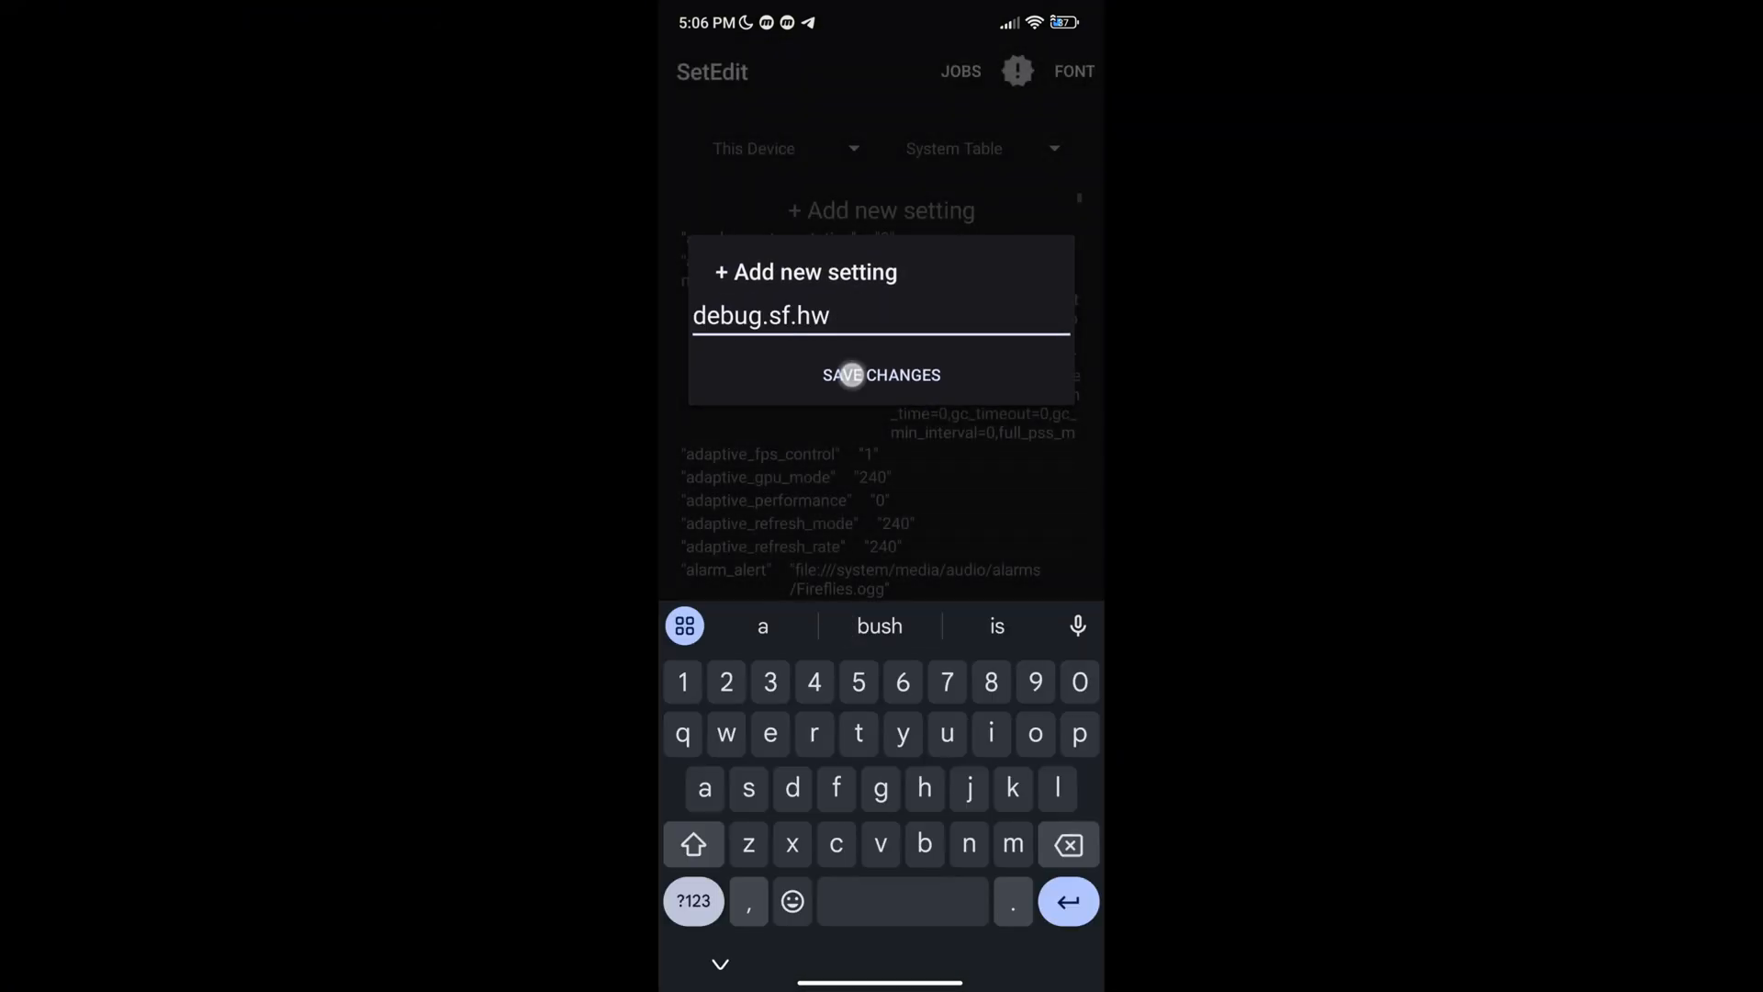
click(882, 375)
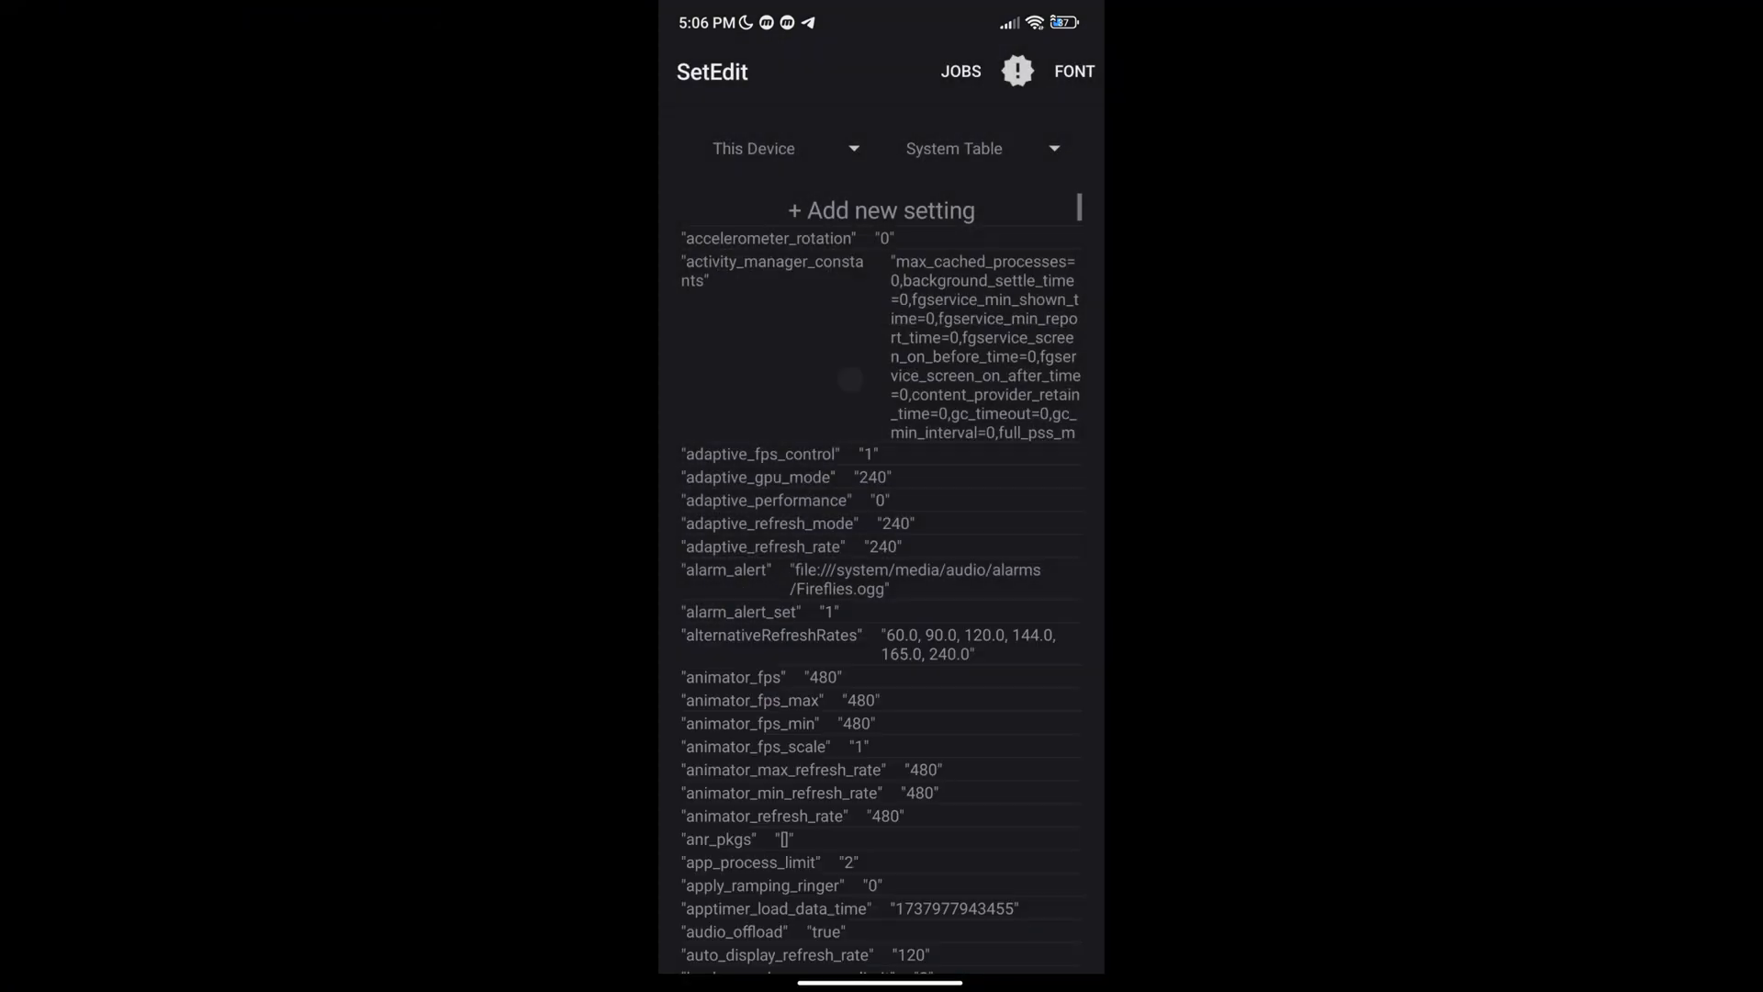
click(882, 209)
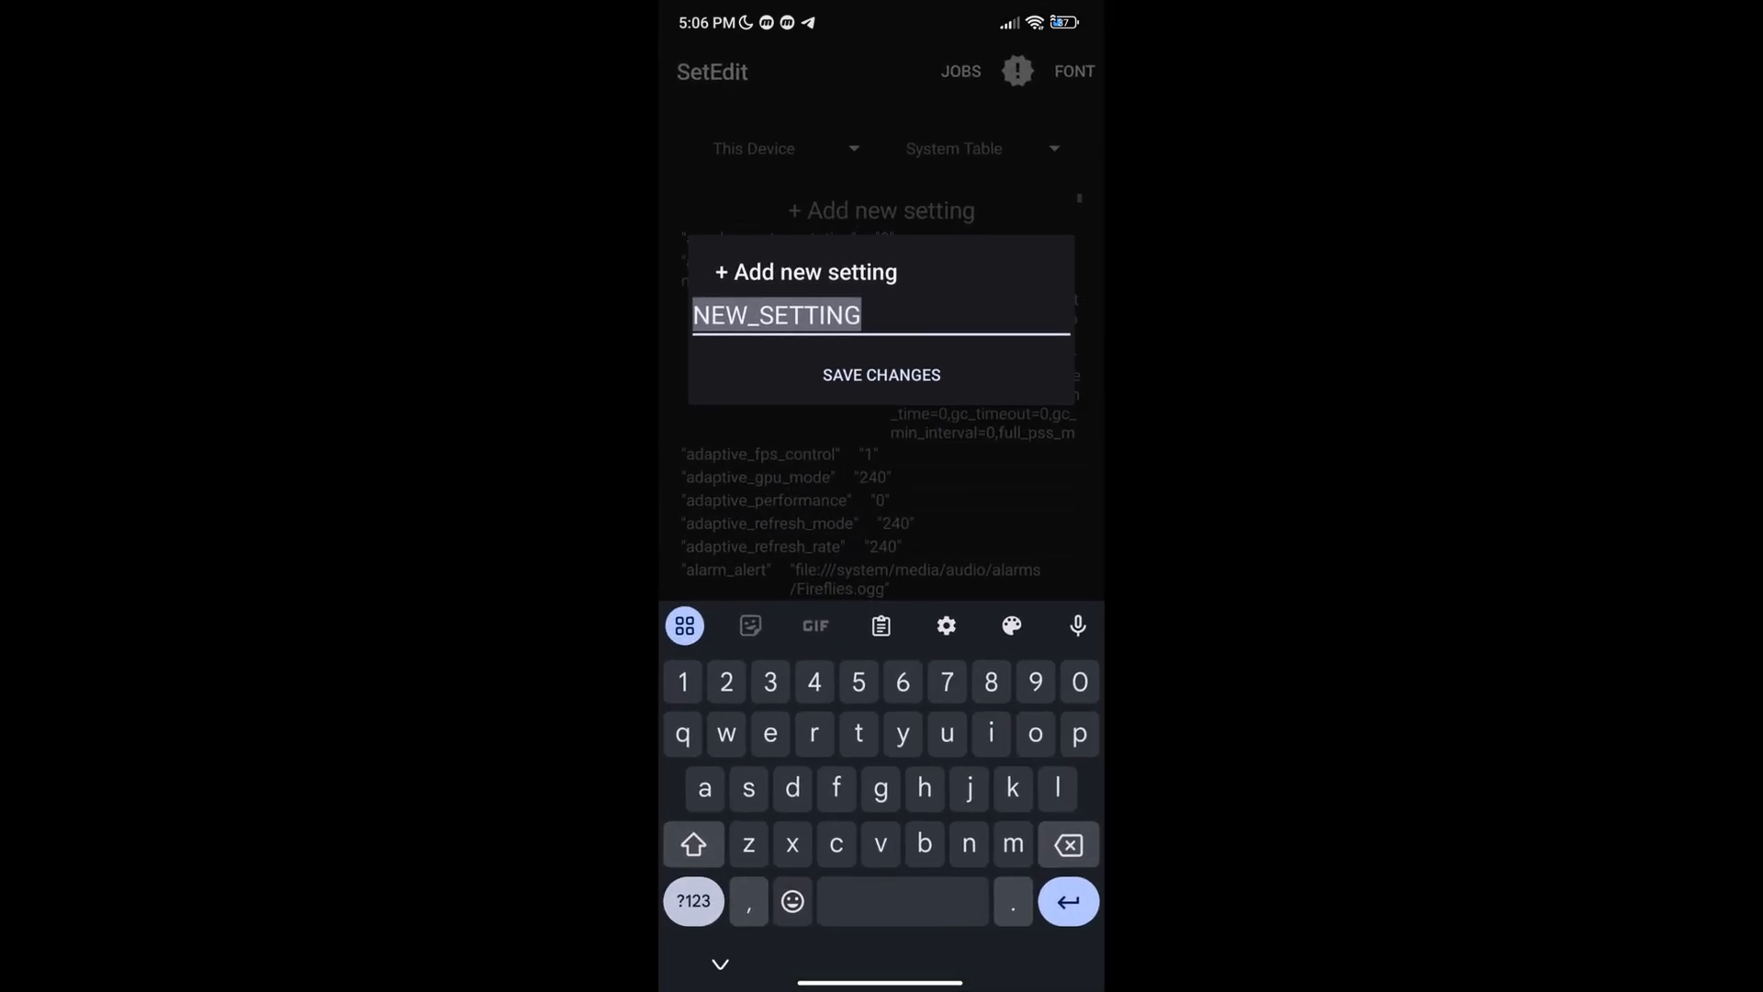
text(persist.sys.gpu.power=1)
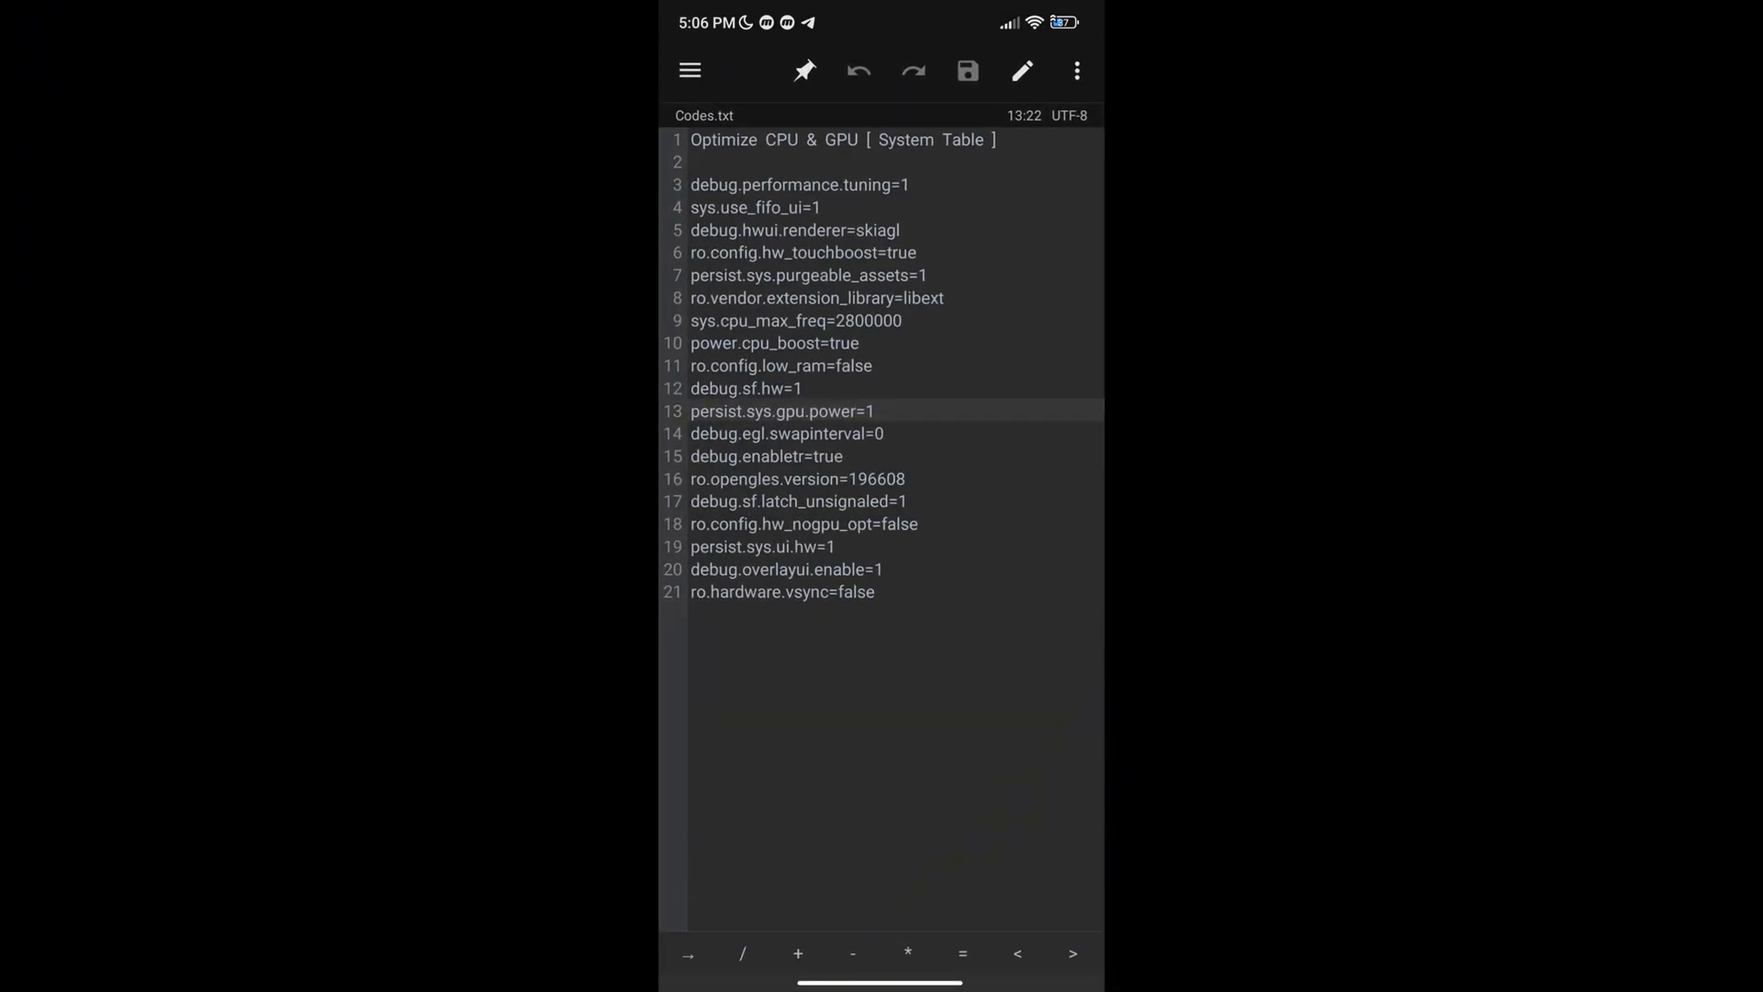
click(866, 433)
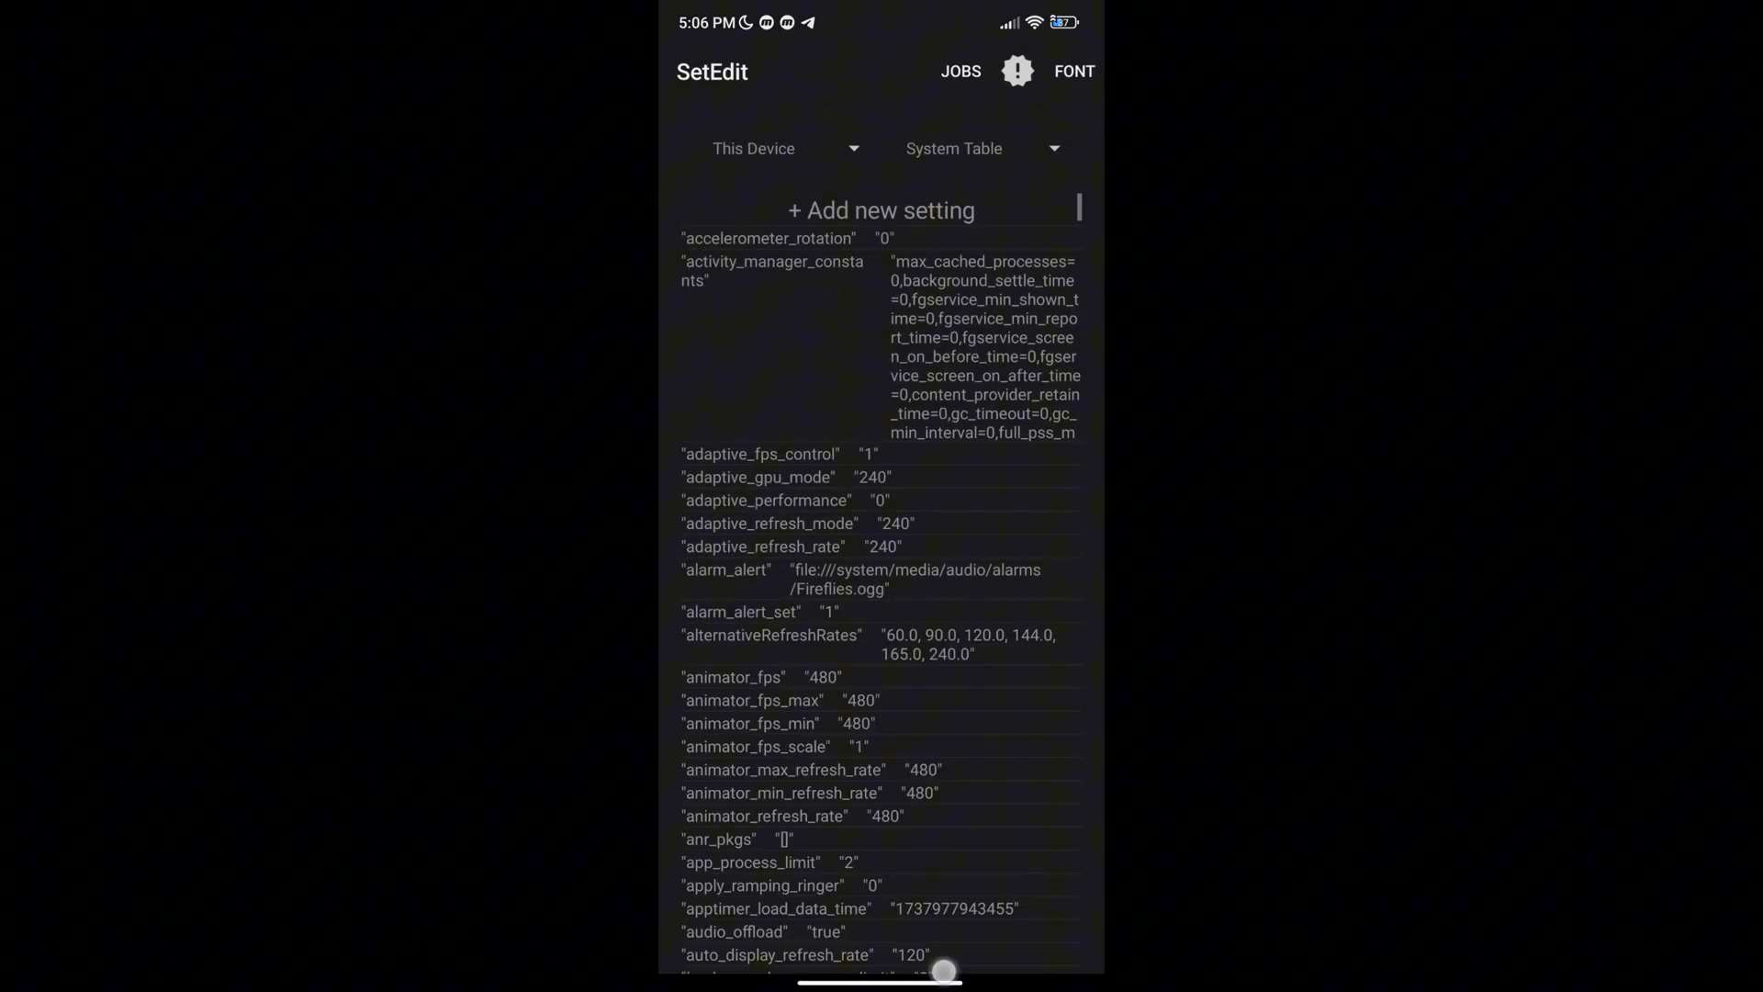
click(880, 209)
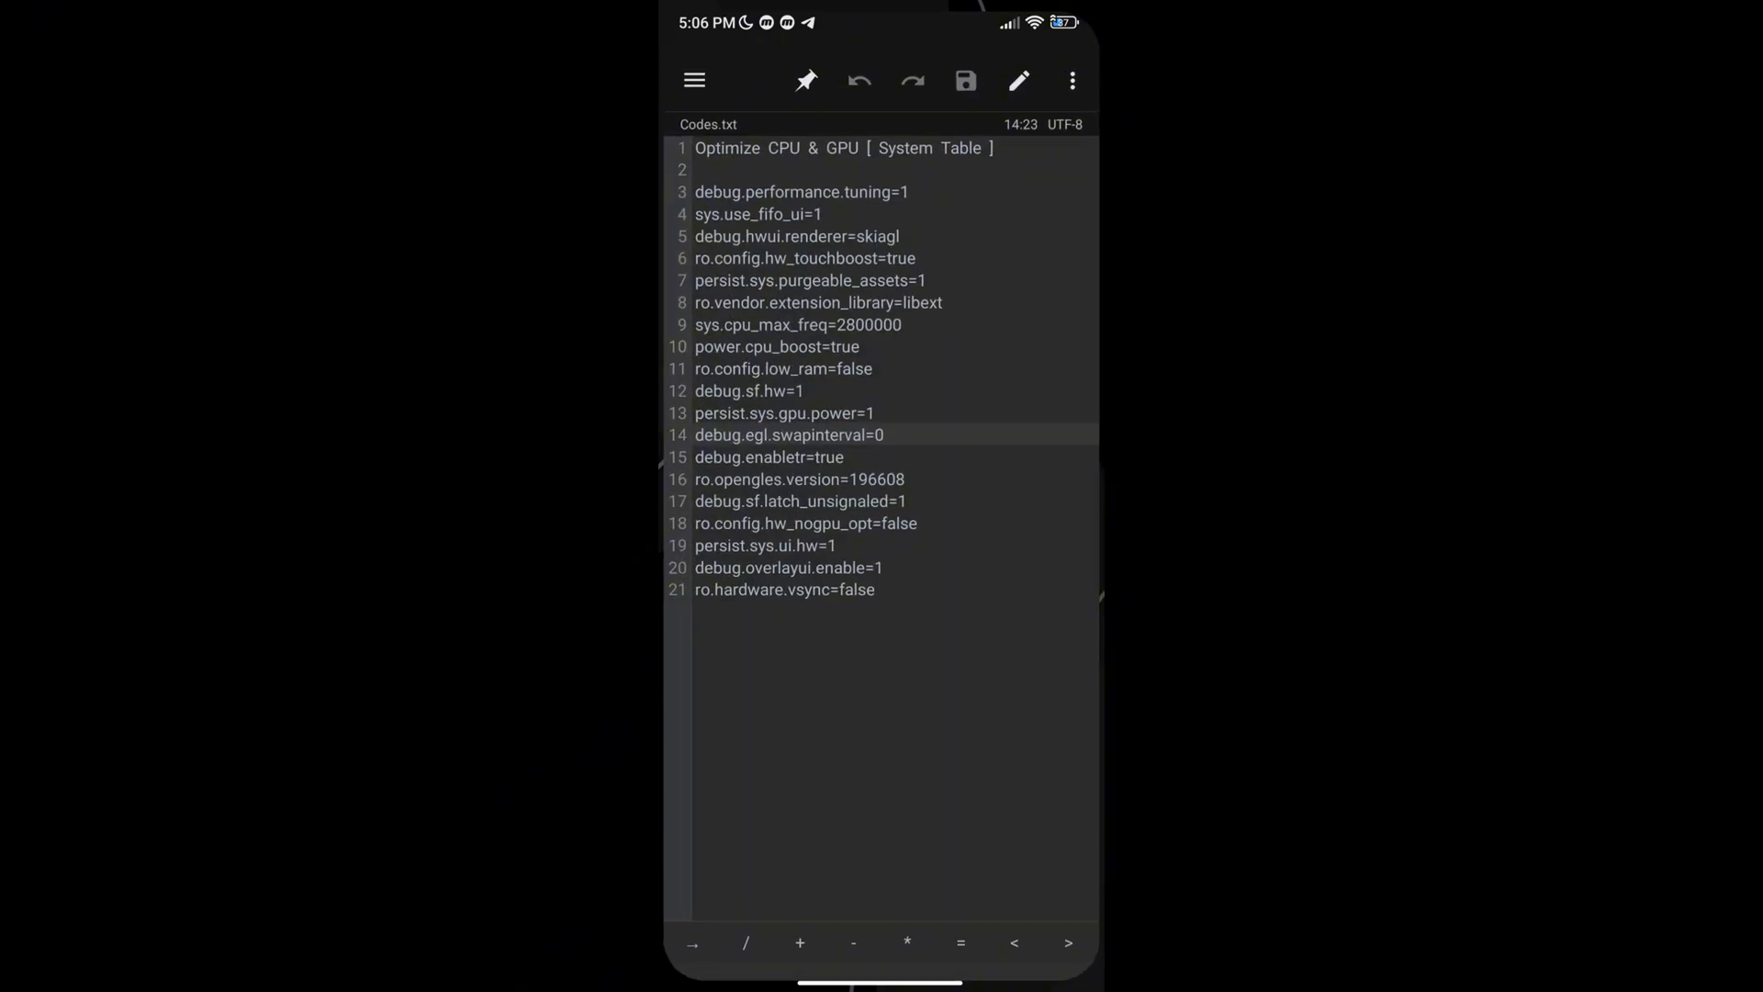
double_click(764, 455)
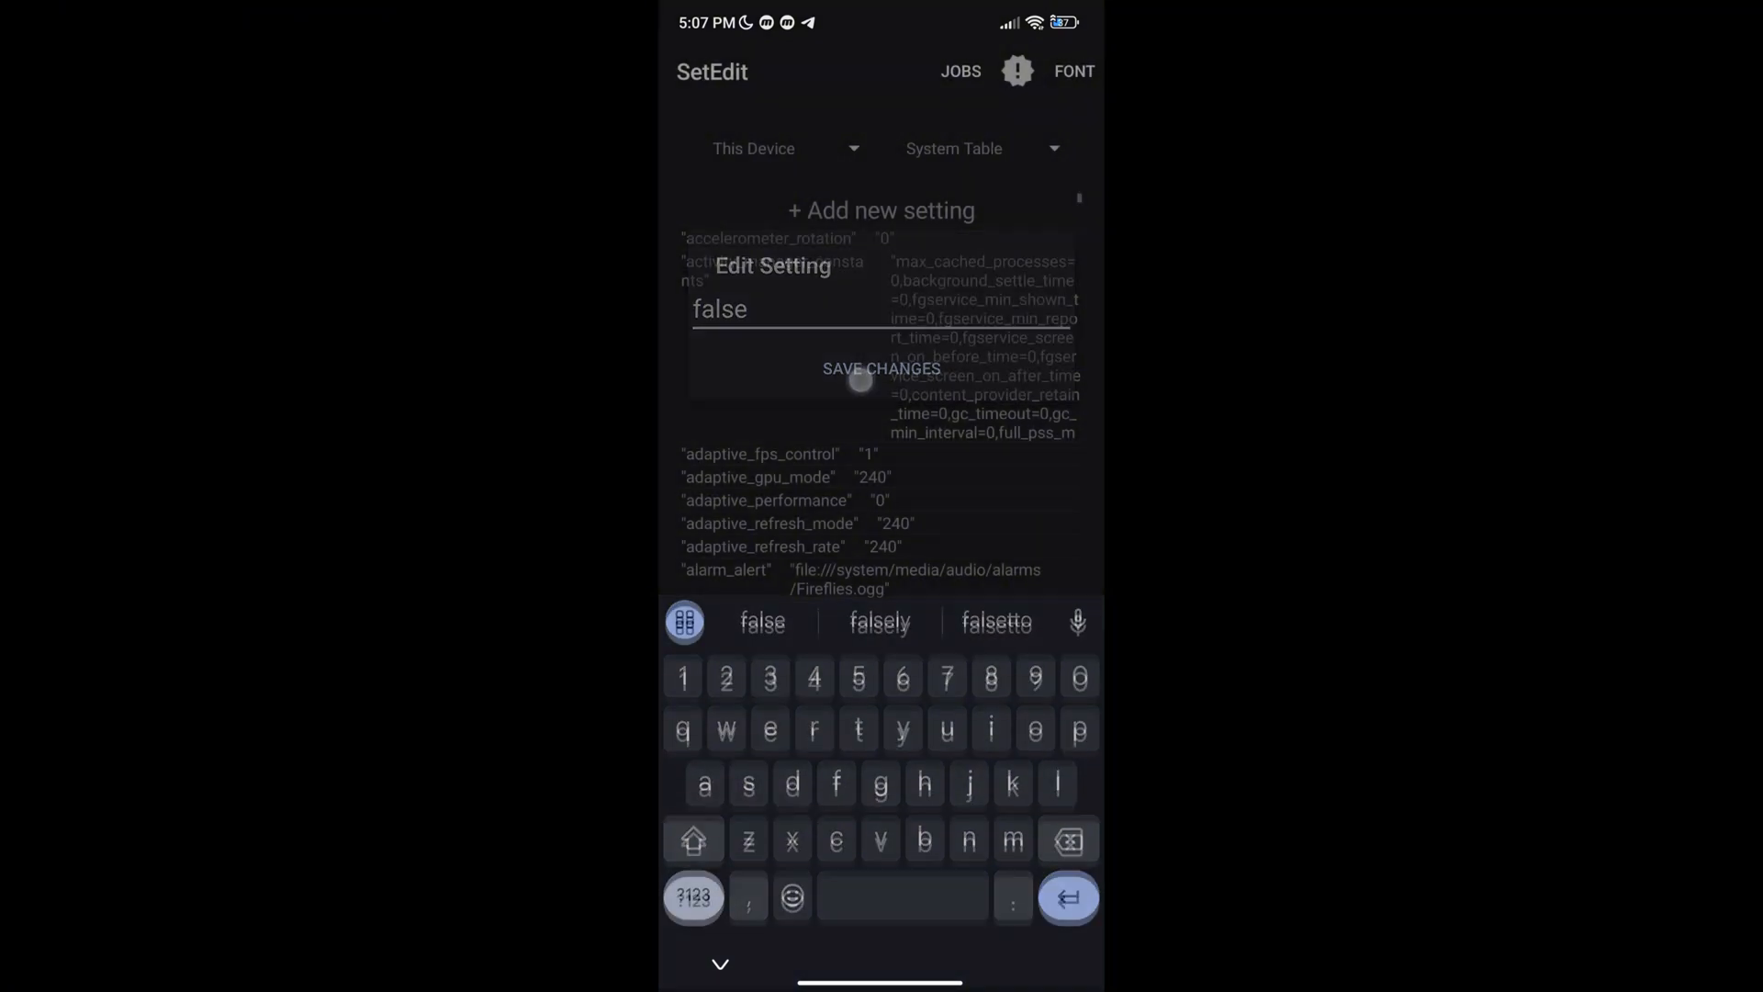
- Save the value false, then add settings persist.sys.ui.hw and debug.overlayui.enable
click(882, 210)
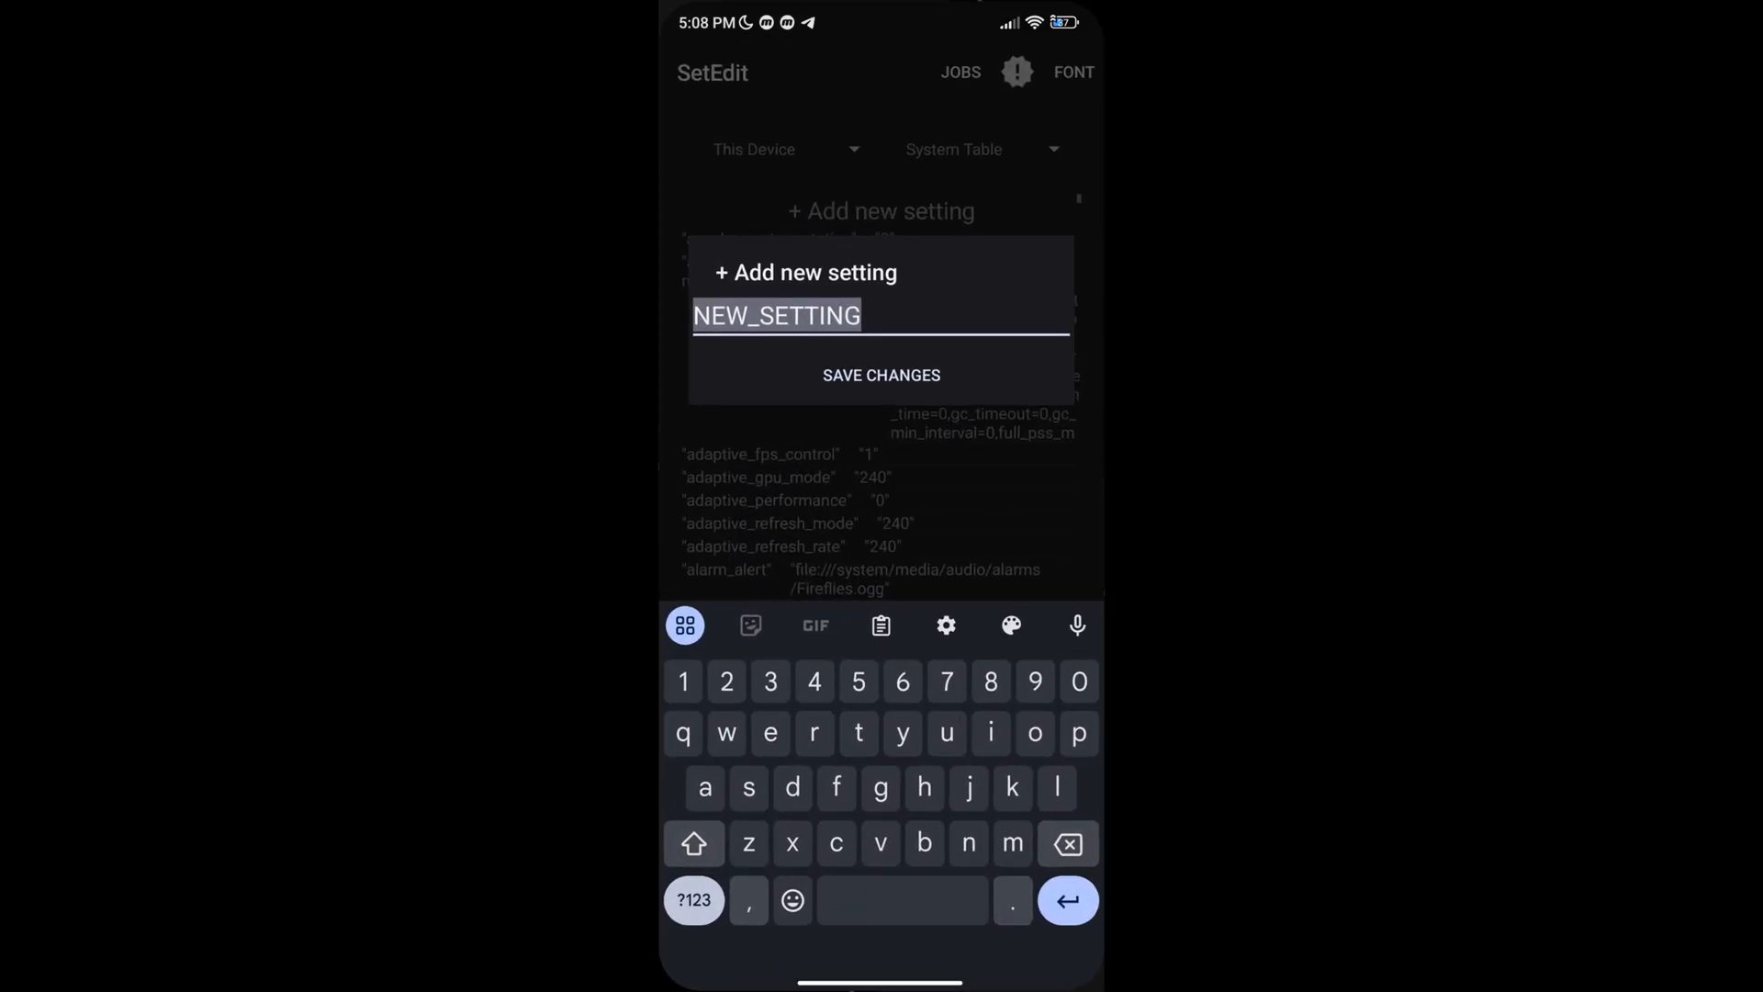
text(persist.sys.ui.hw)
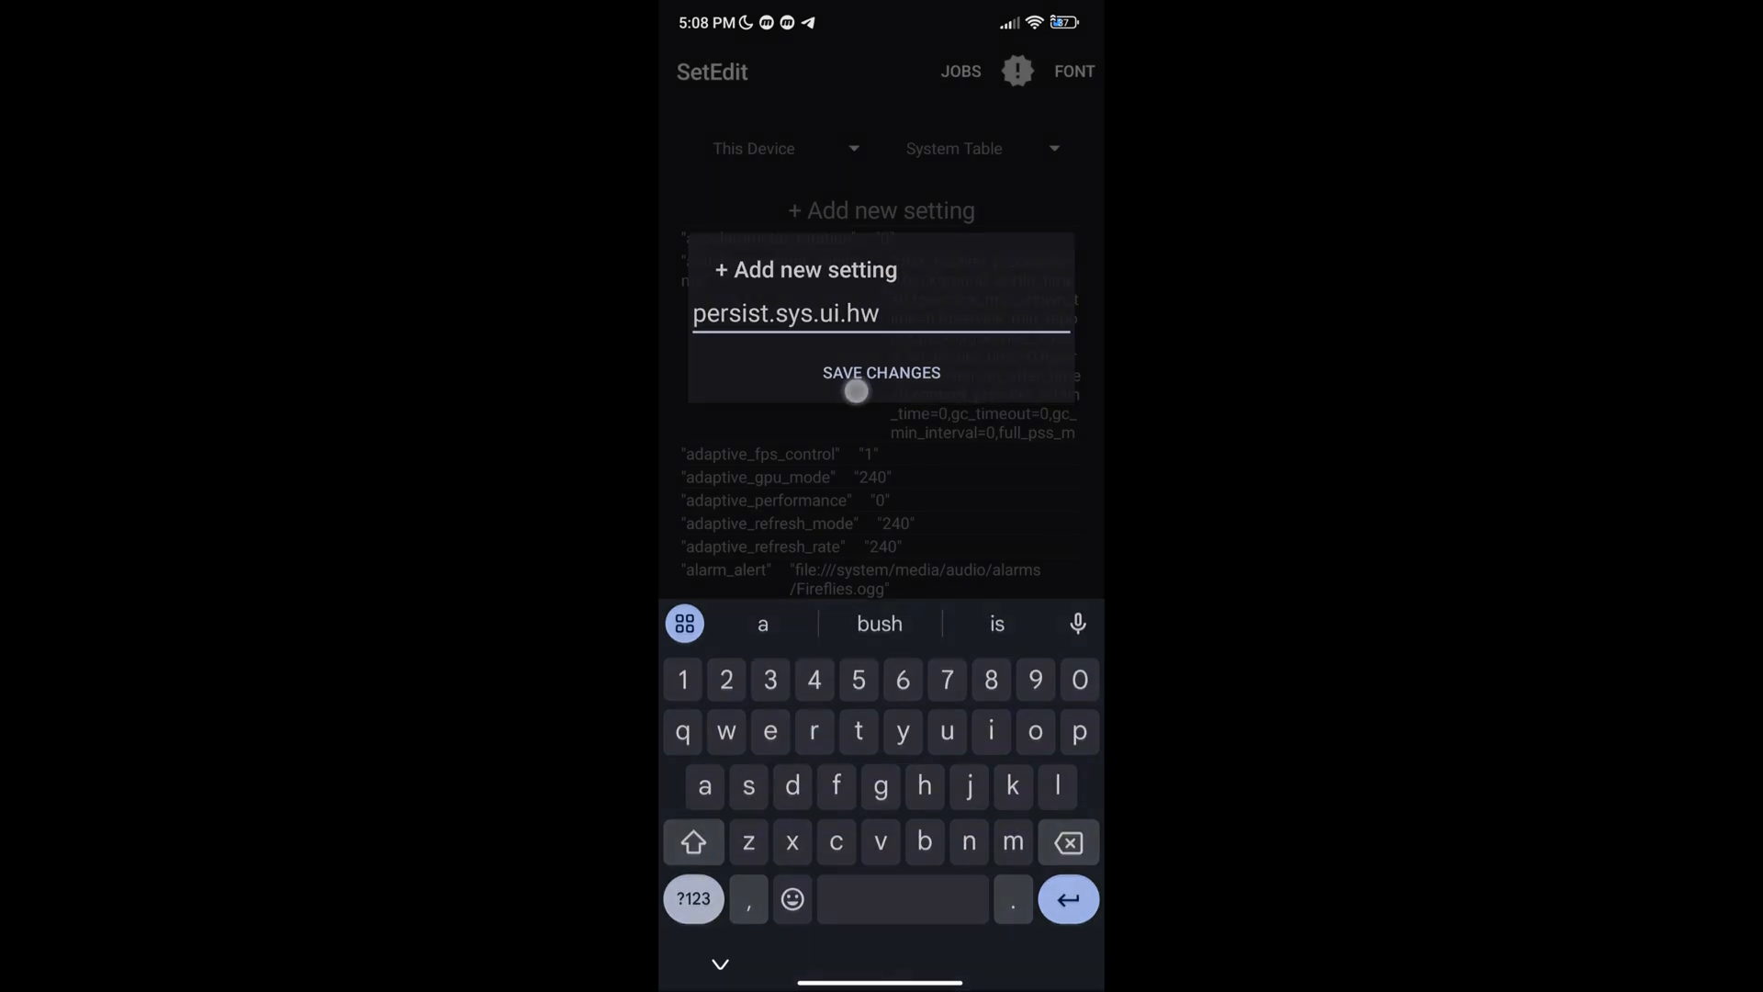
click(882, 373)
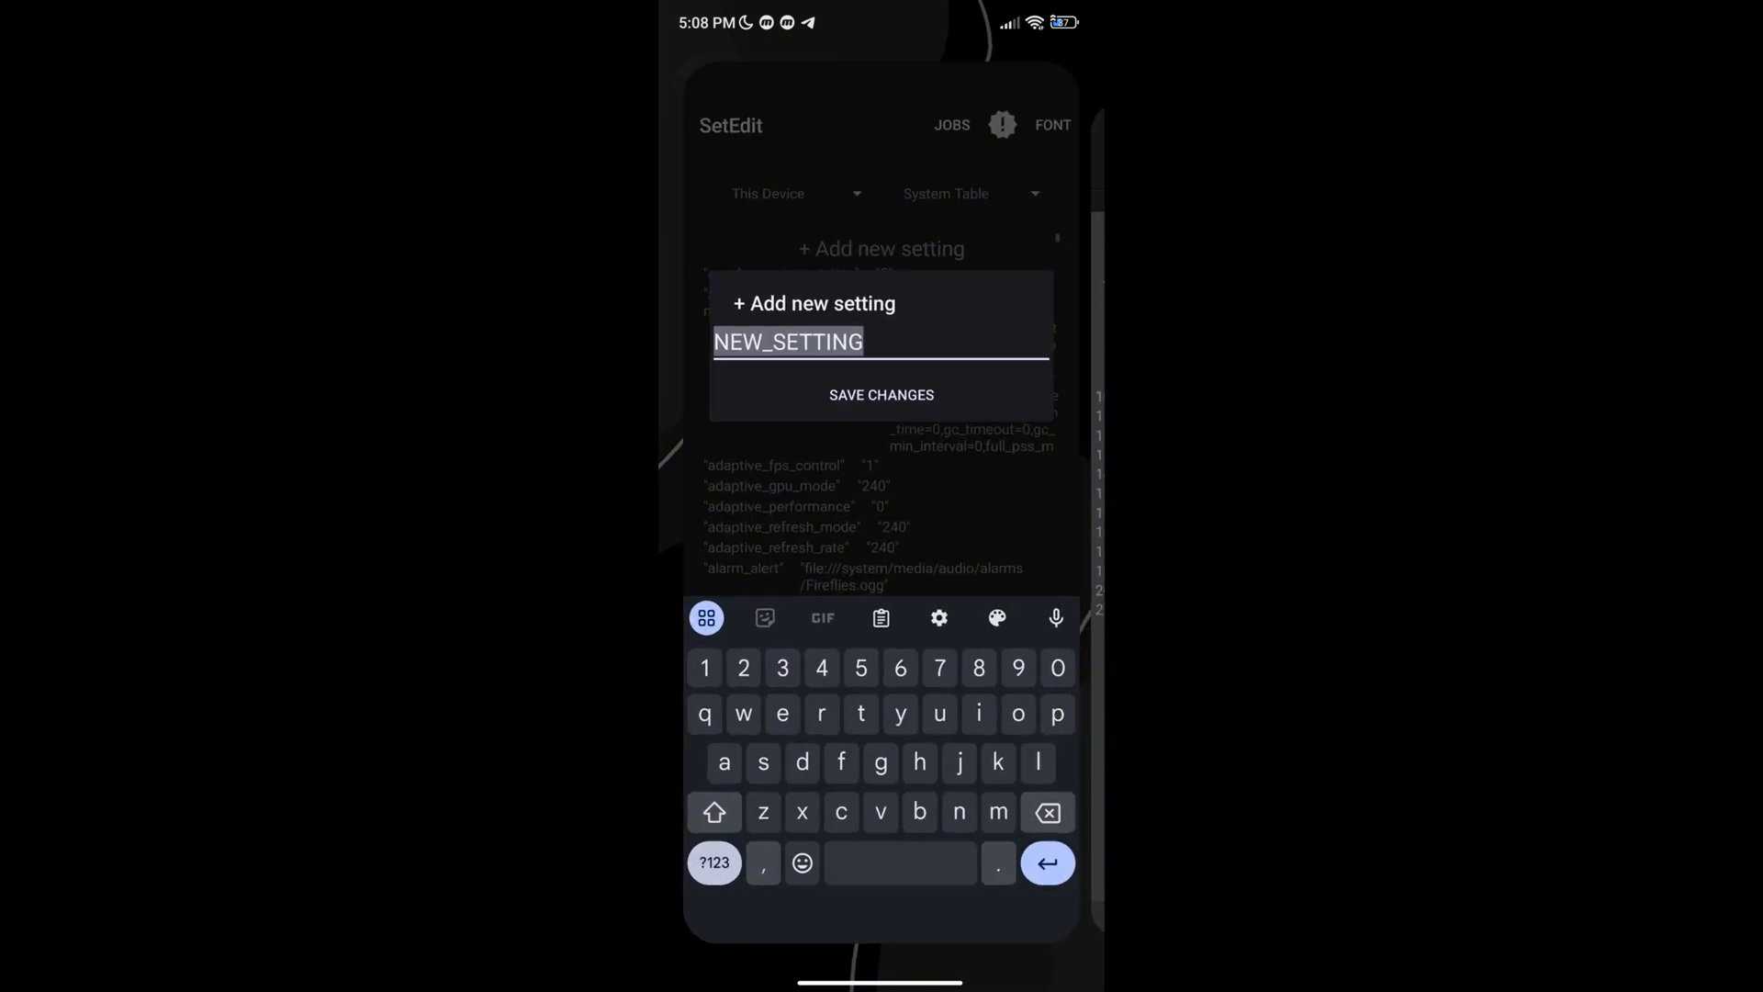
text(debug.overlayui.enable)
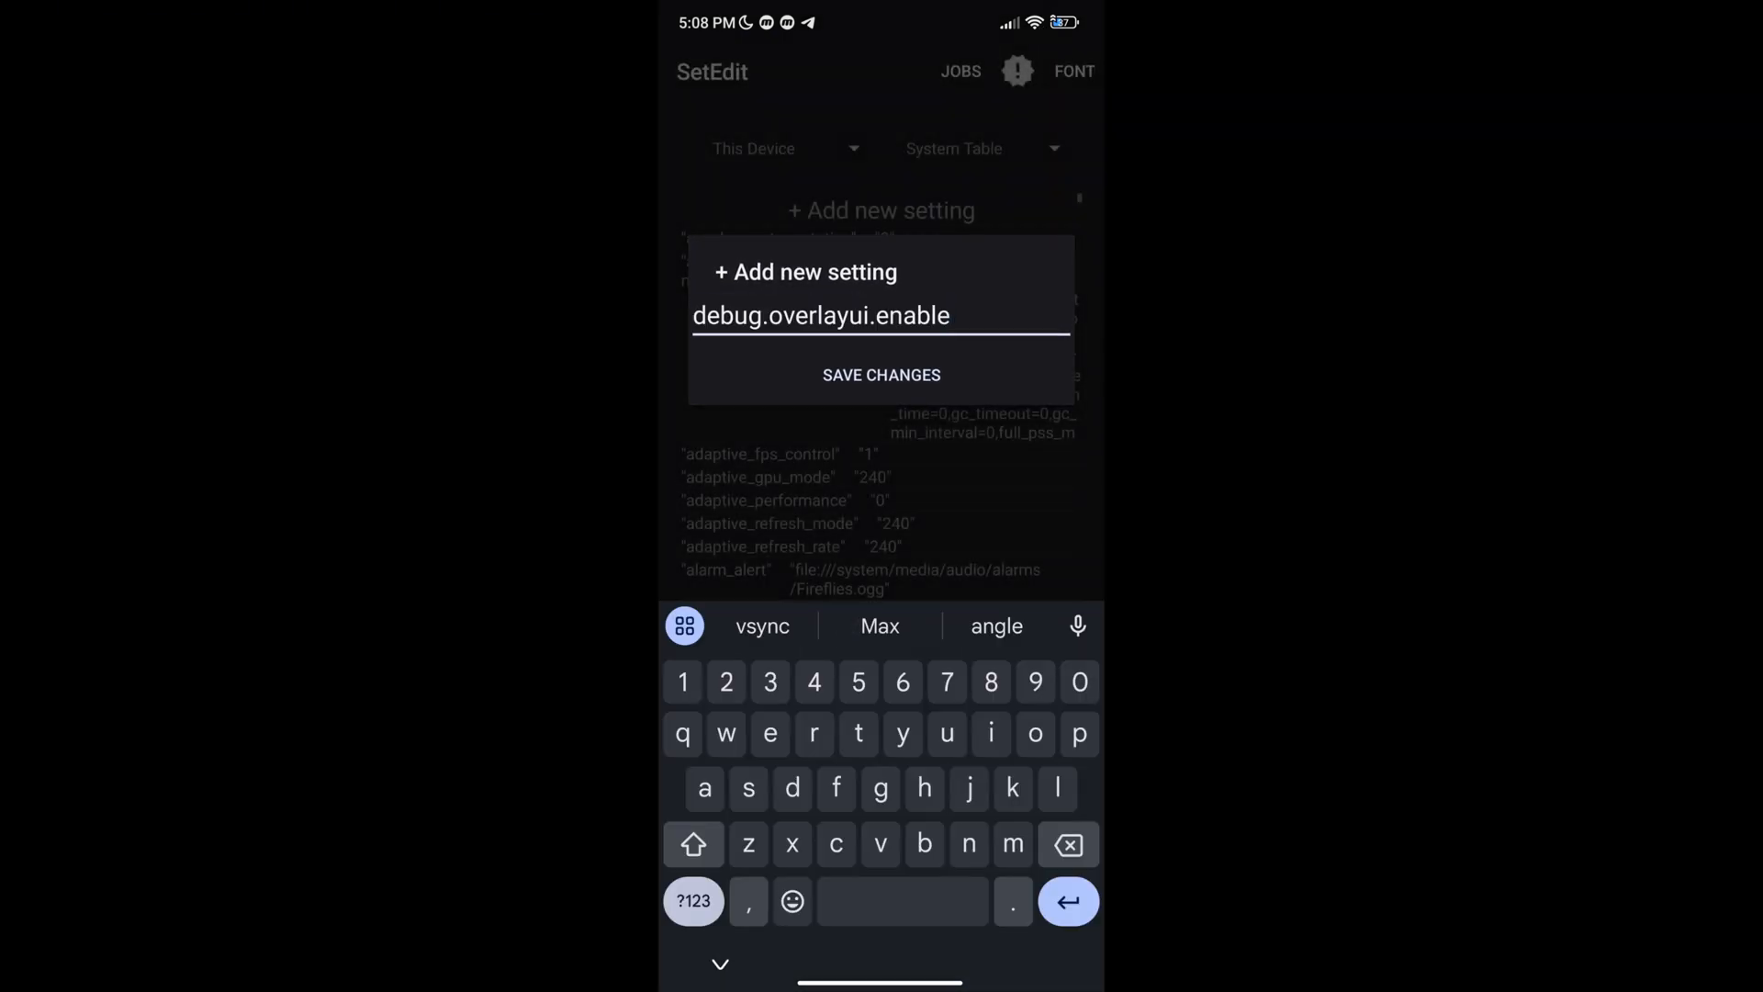
click(881, 375)
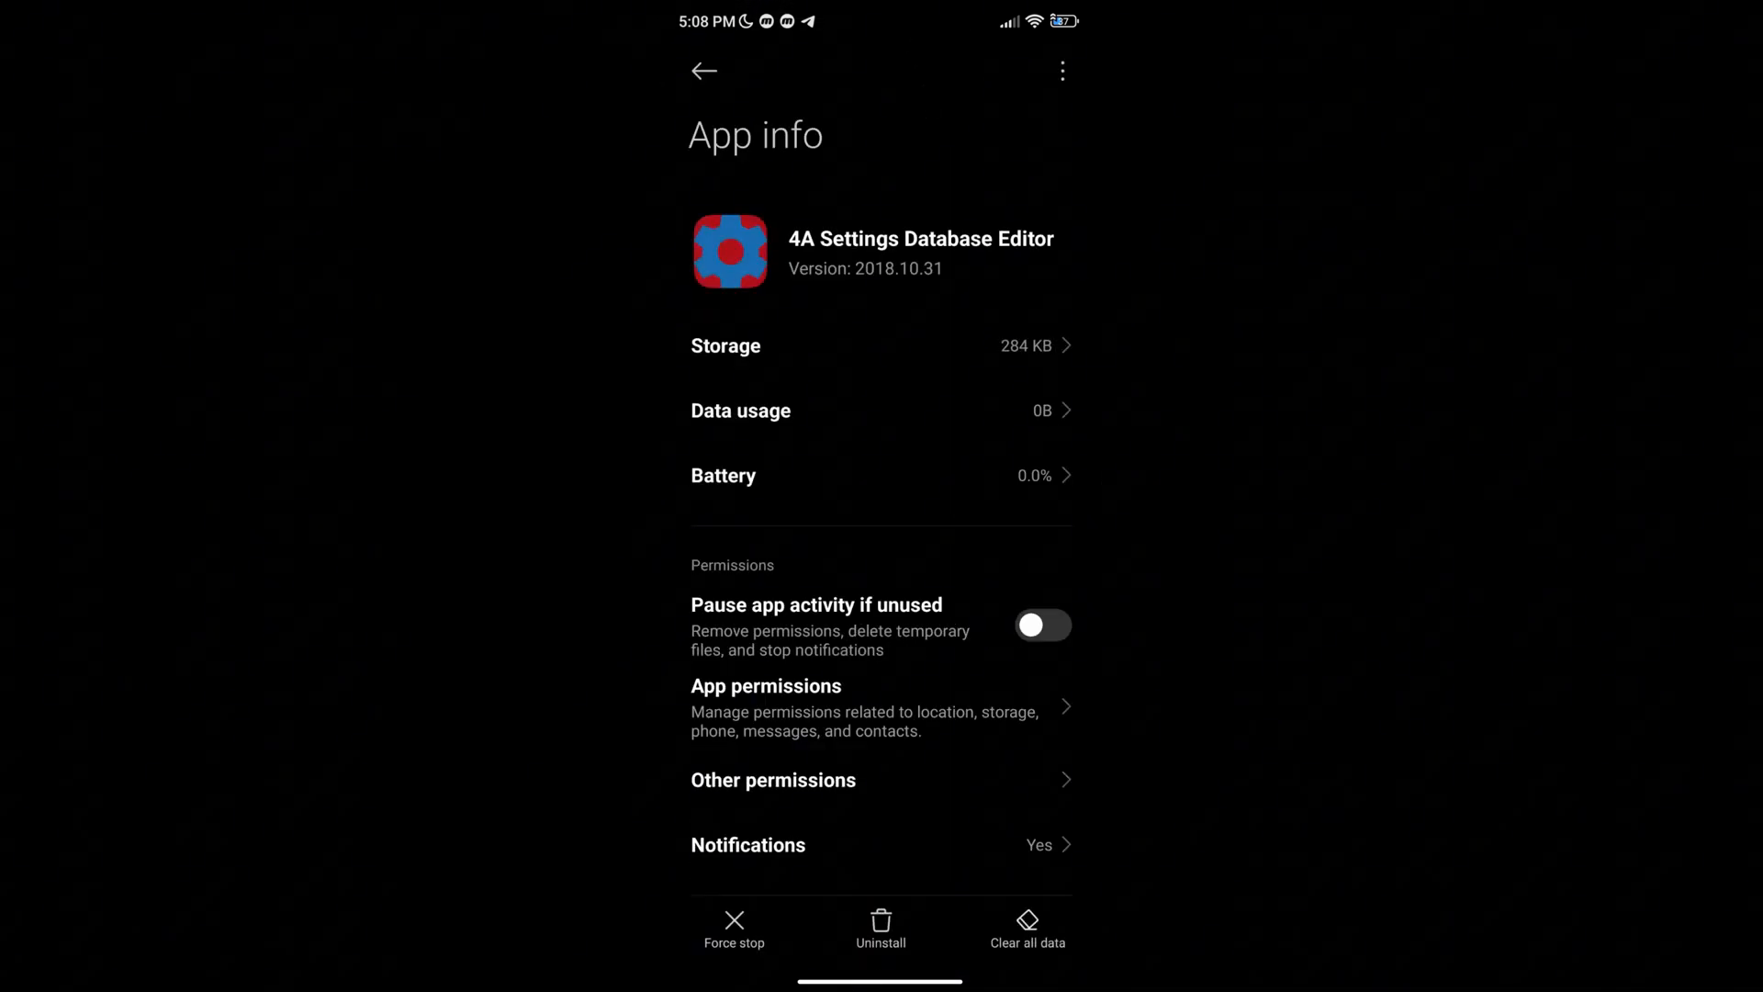
- Request clearing all of 4A Settings Database Editor's app data
click(1027, 919)
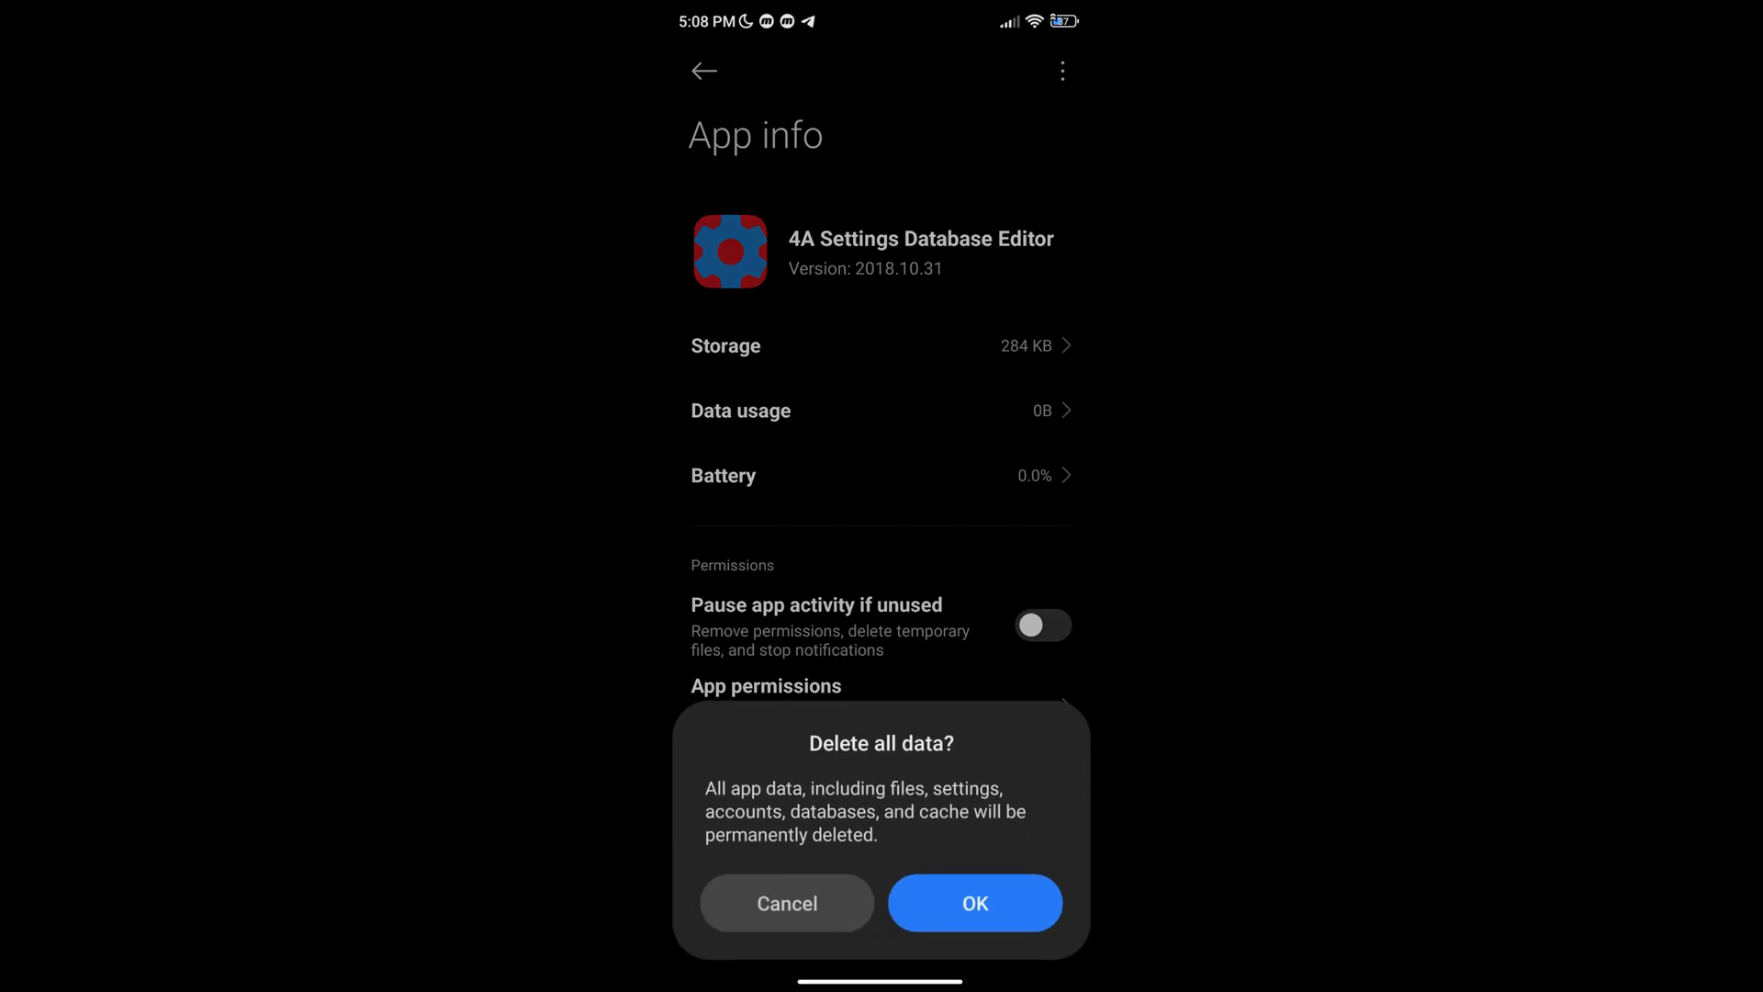